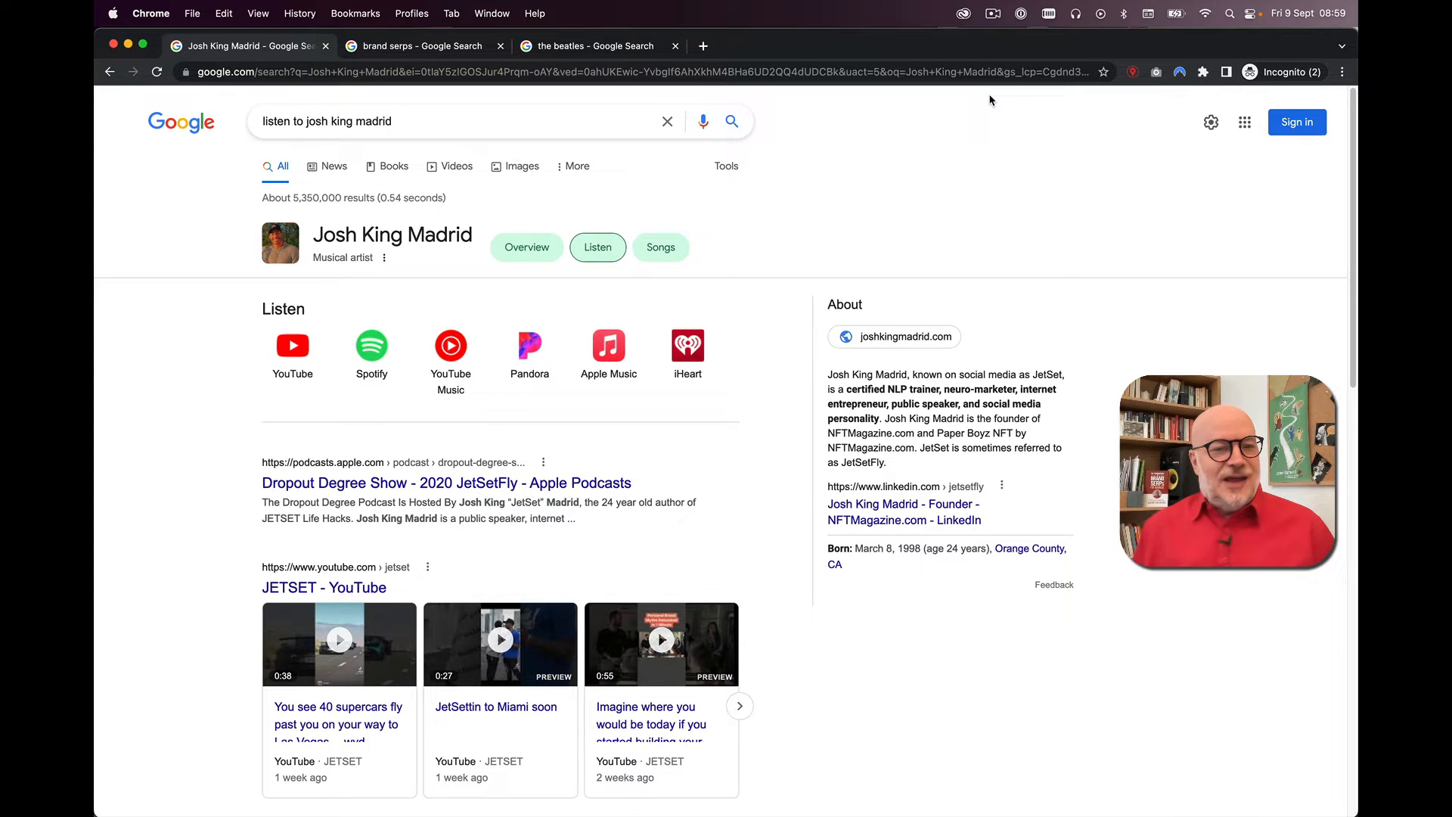
pyautogui.moveTo(583, 277)
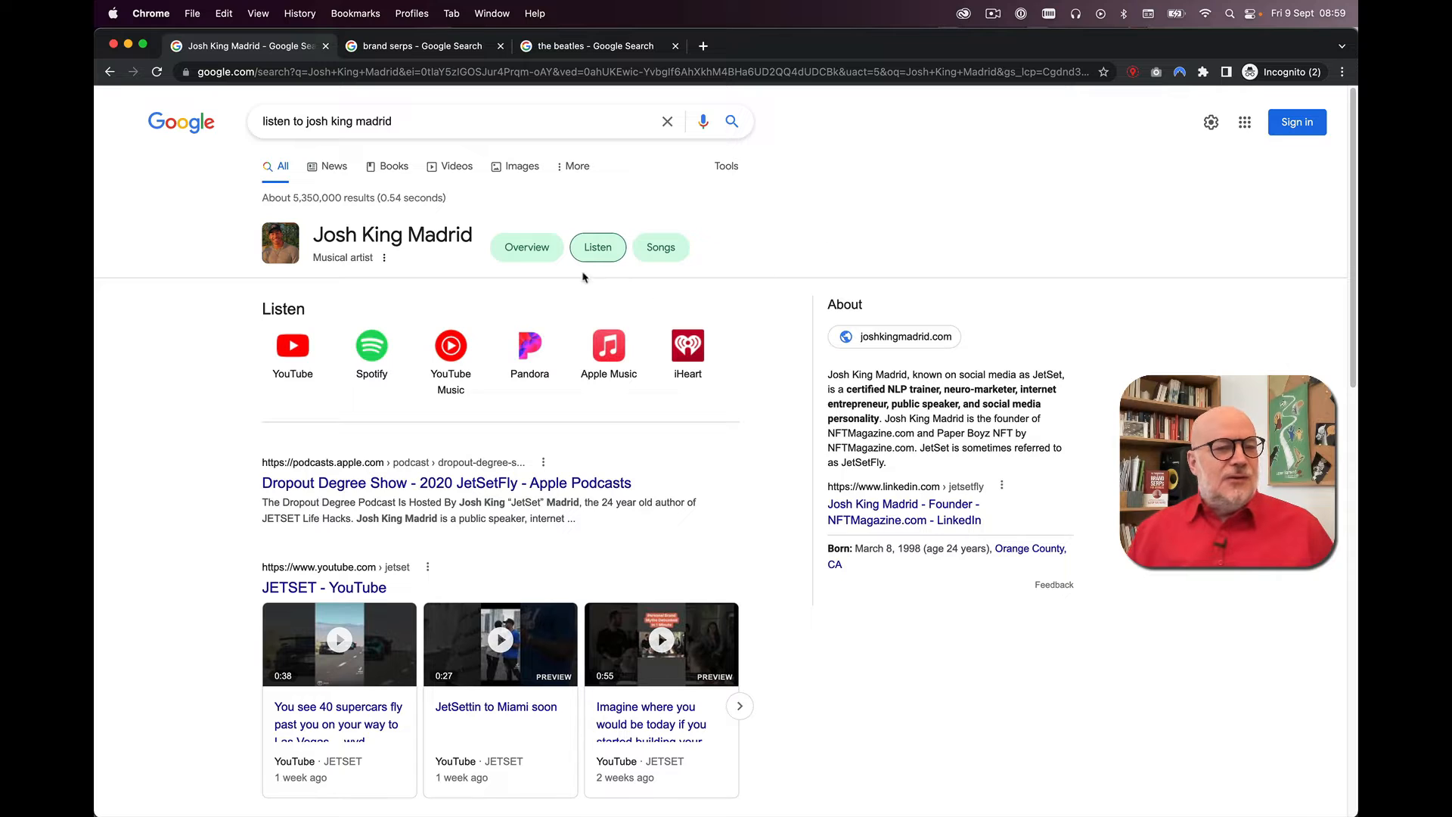
# Step: Compare Josh King Madrid's Overview, Listen and Songs results, ending back on Overview
pyautogui.click(526, 247)
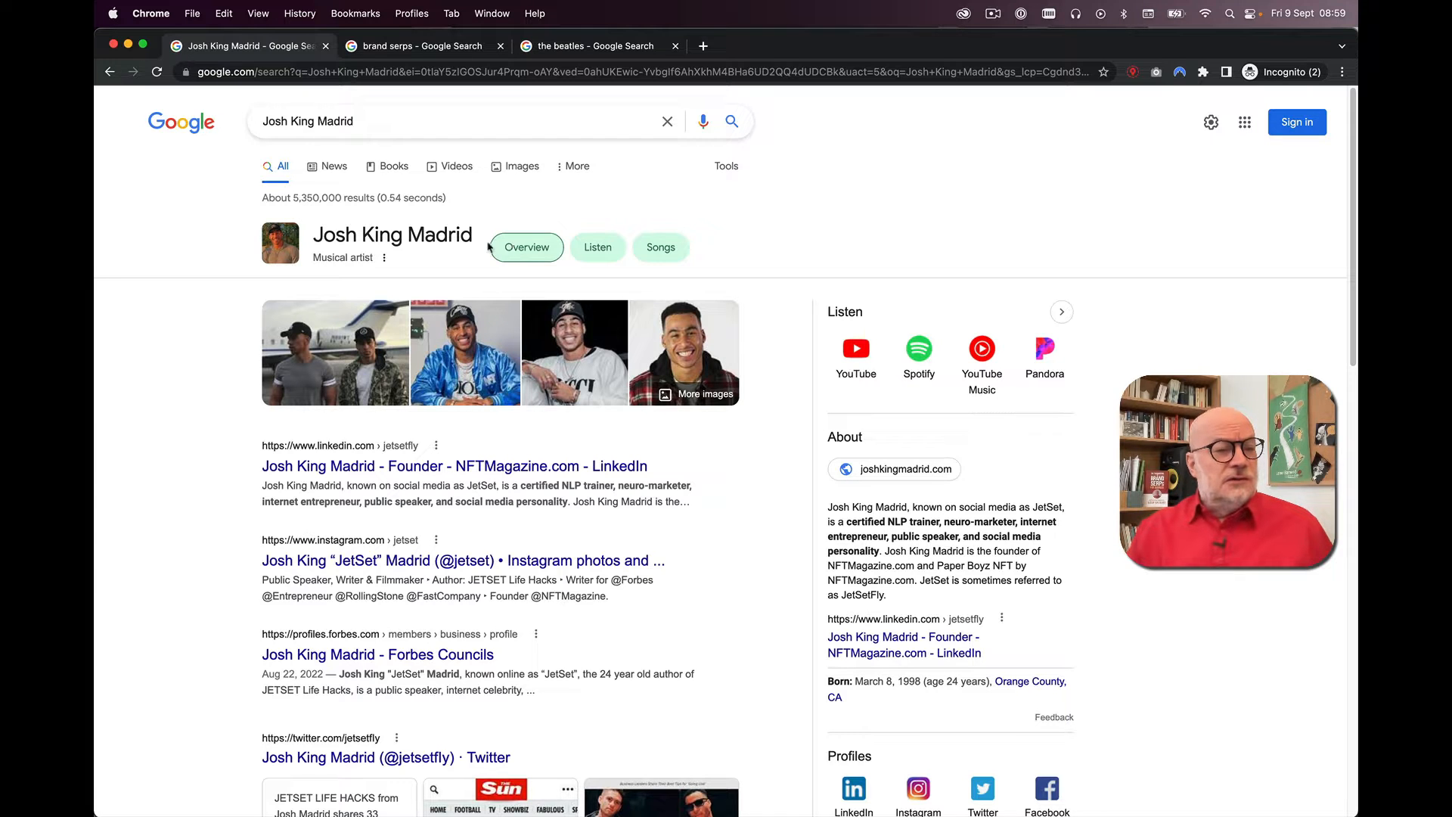
pyautogui.scroll(-3)
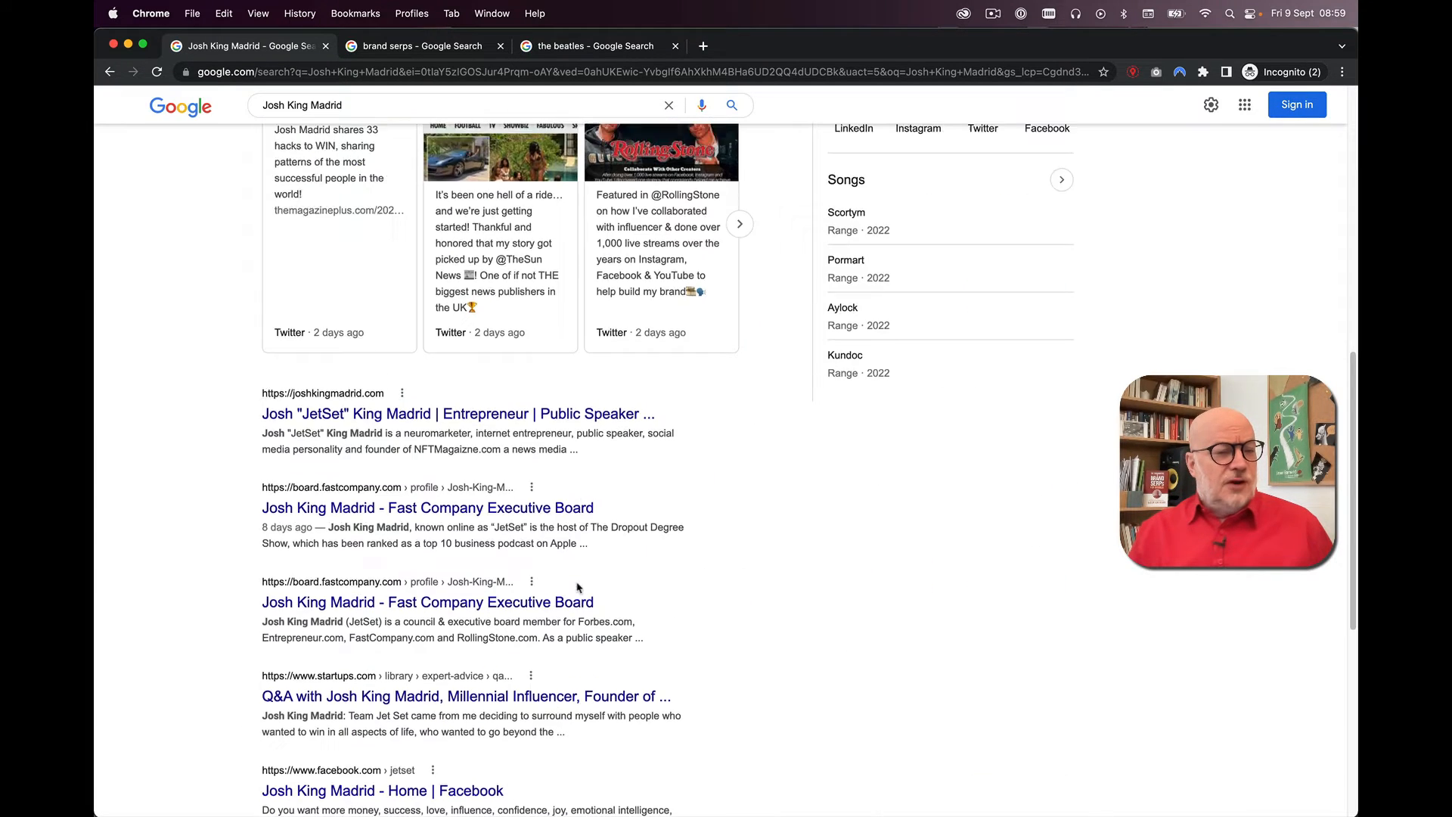
pyautogui.write('listen to josh king madrid')
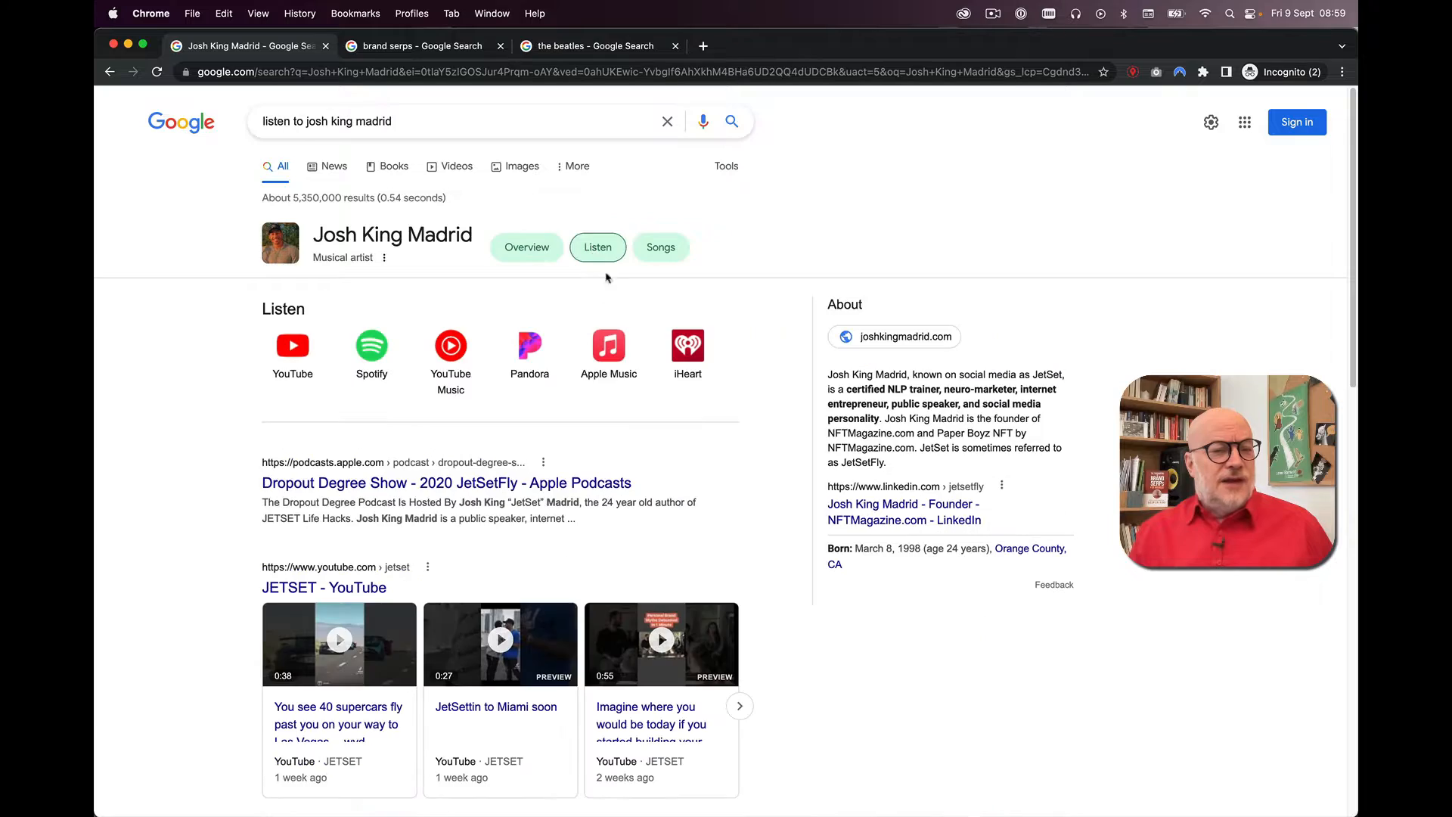
pyautogui.scroll(-3)
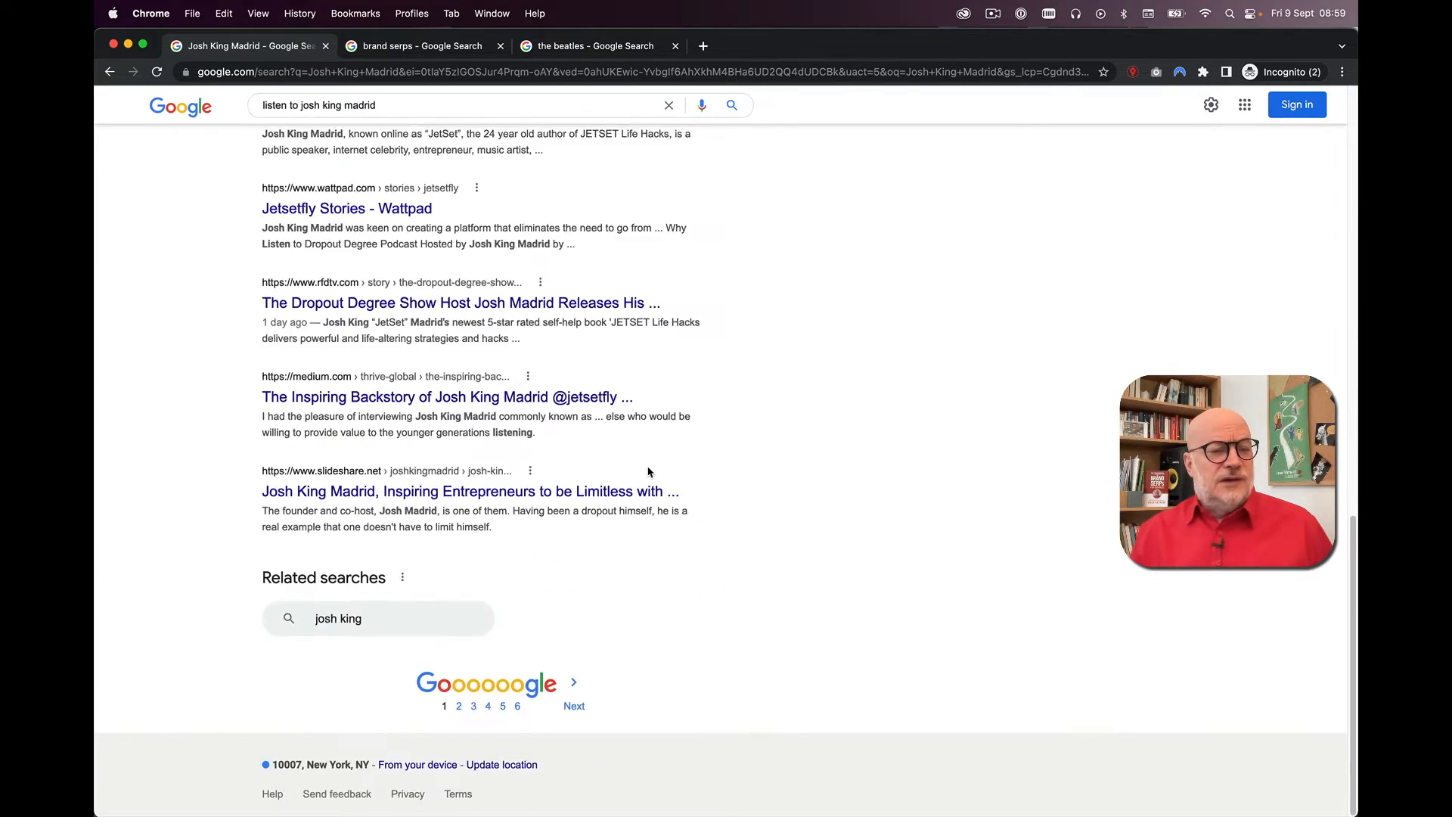
pyautogui.write('josh king madrid songs')
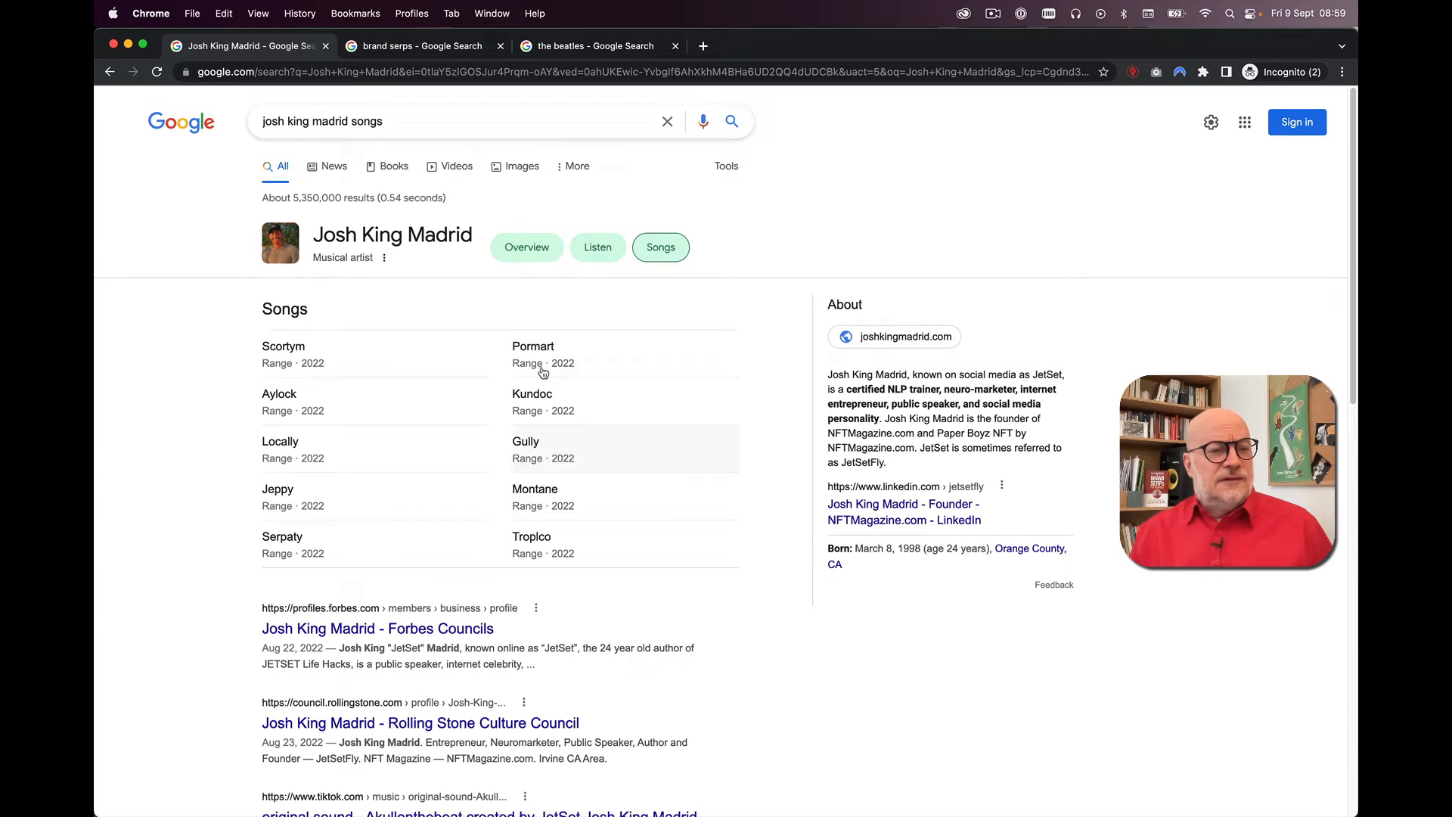
pyautogui.click(527, 247)
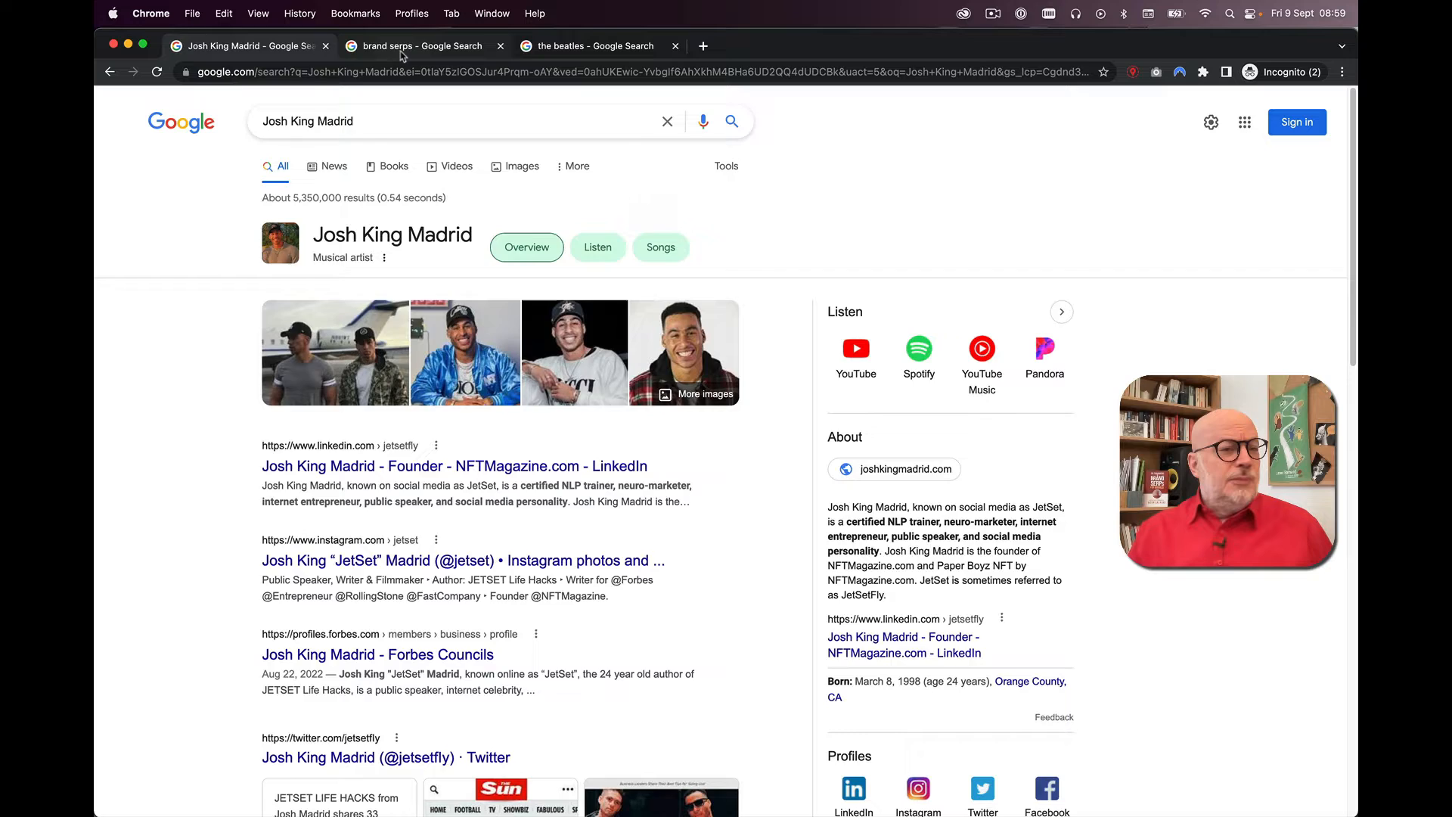
# Step: View the Brand SERPs book's Get book and Reviews results, then open The Beatles results
pyautogui.click(419, 45)
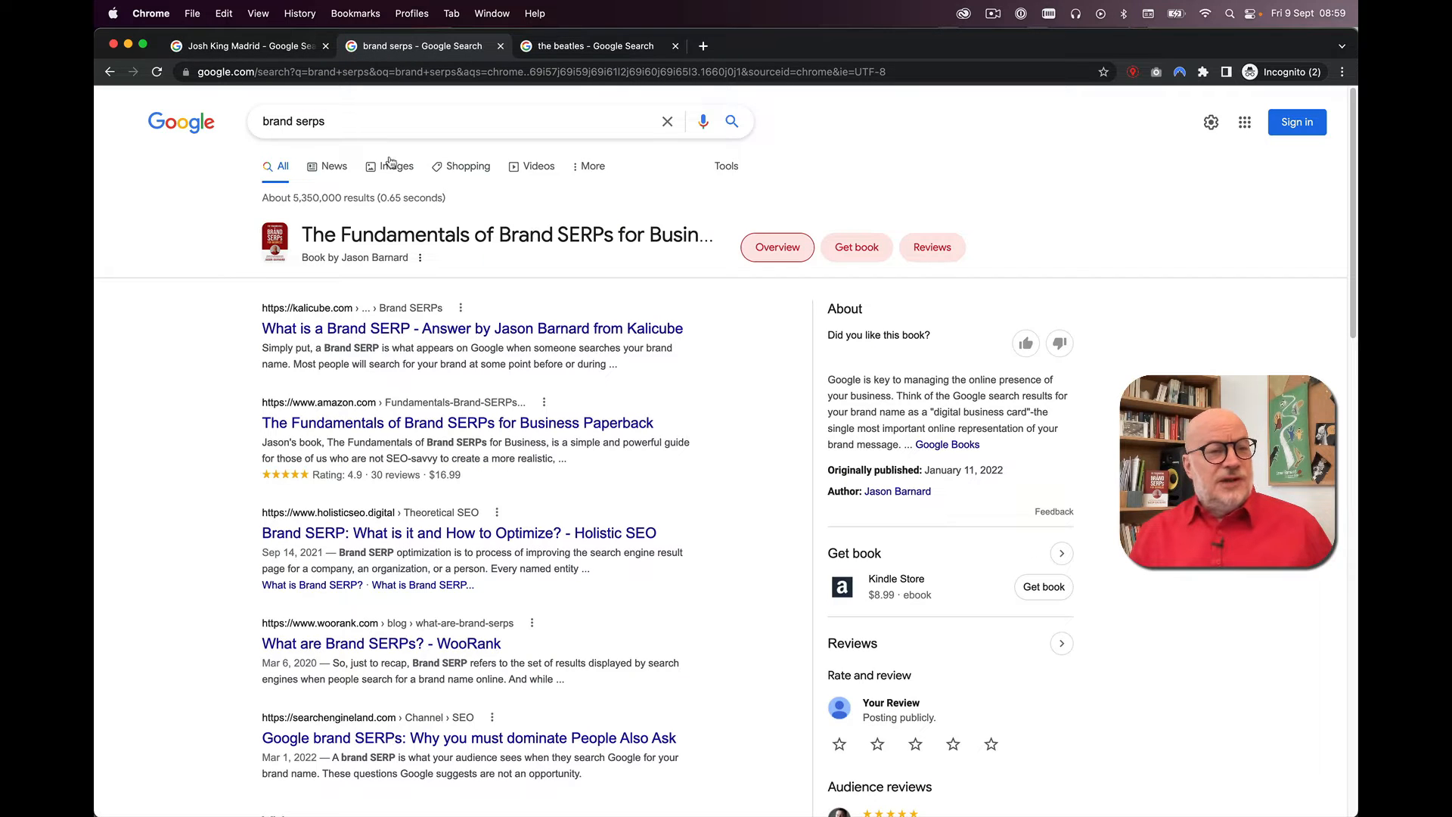
pyautogui.tripleClick(292, 121)
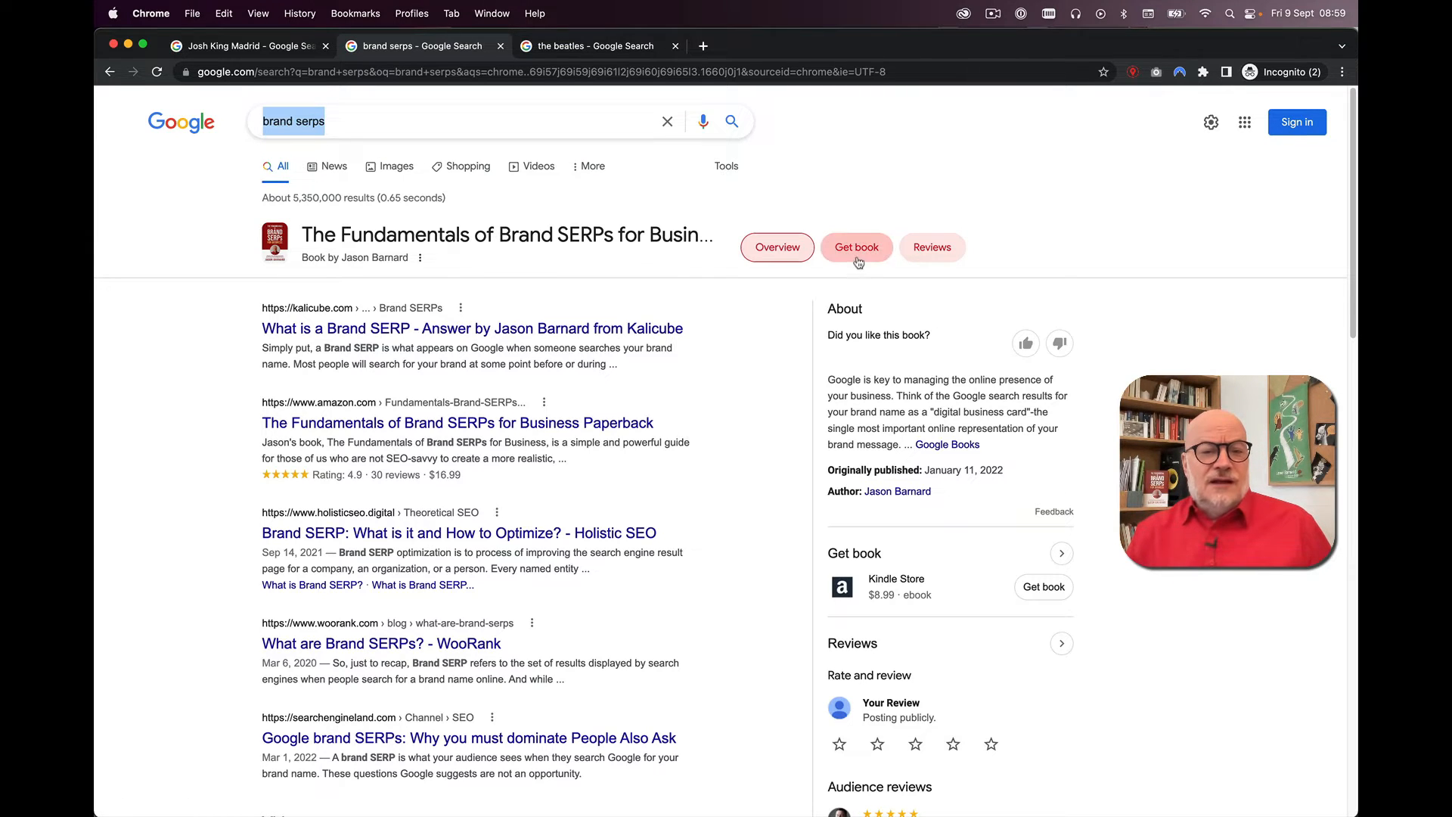
pyautogui.click(855, 247)
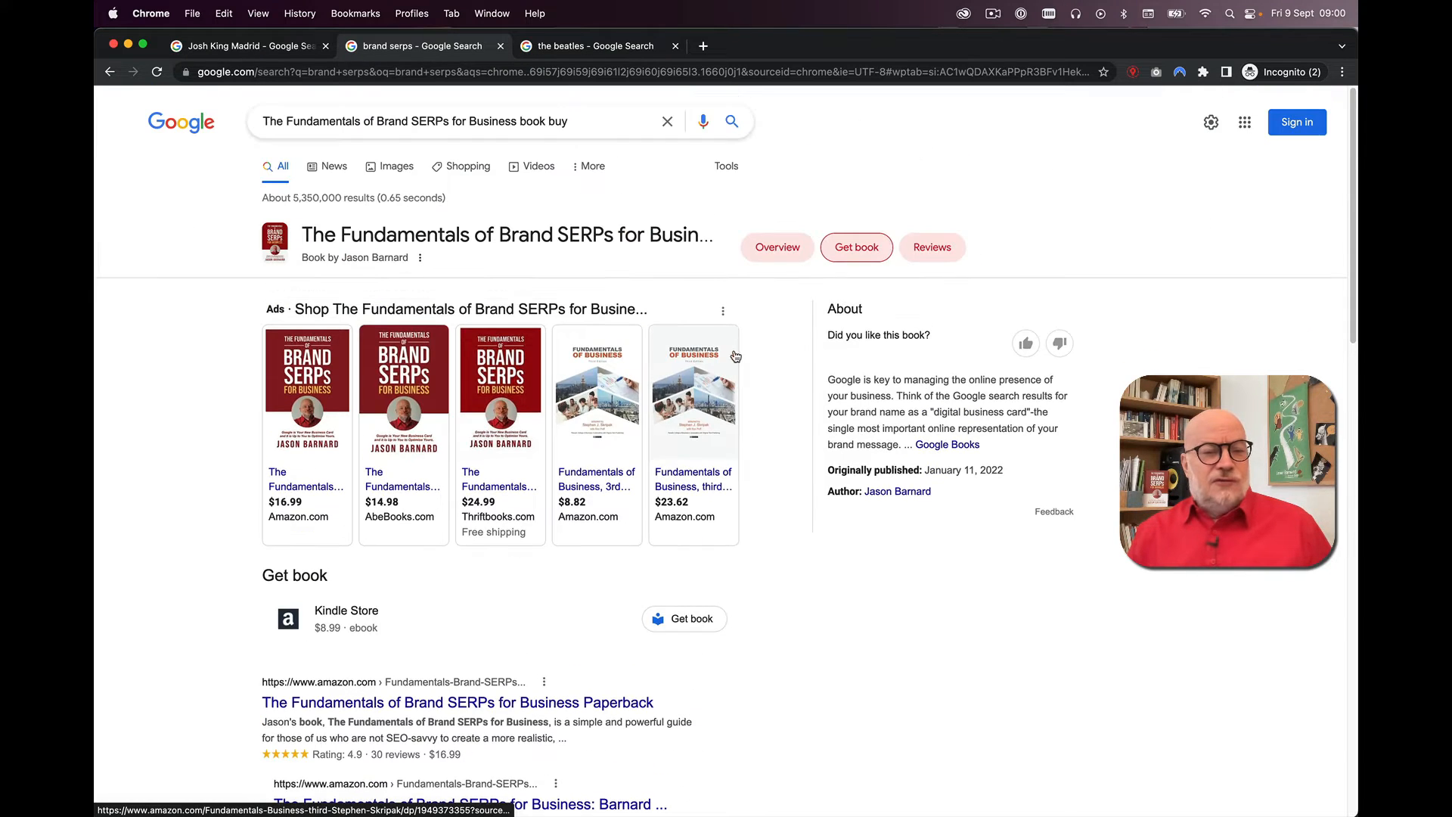
pyautogui.click(932, 248)
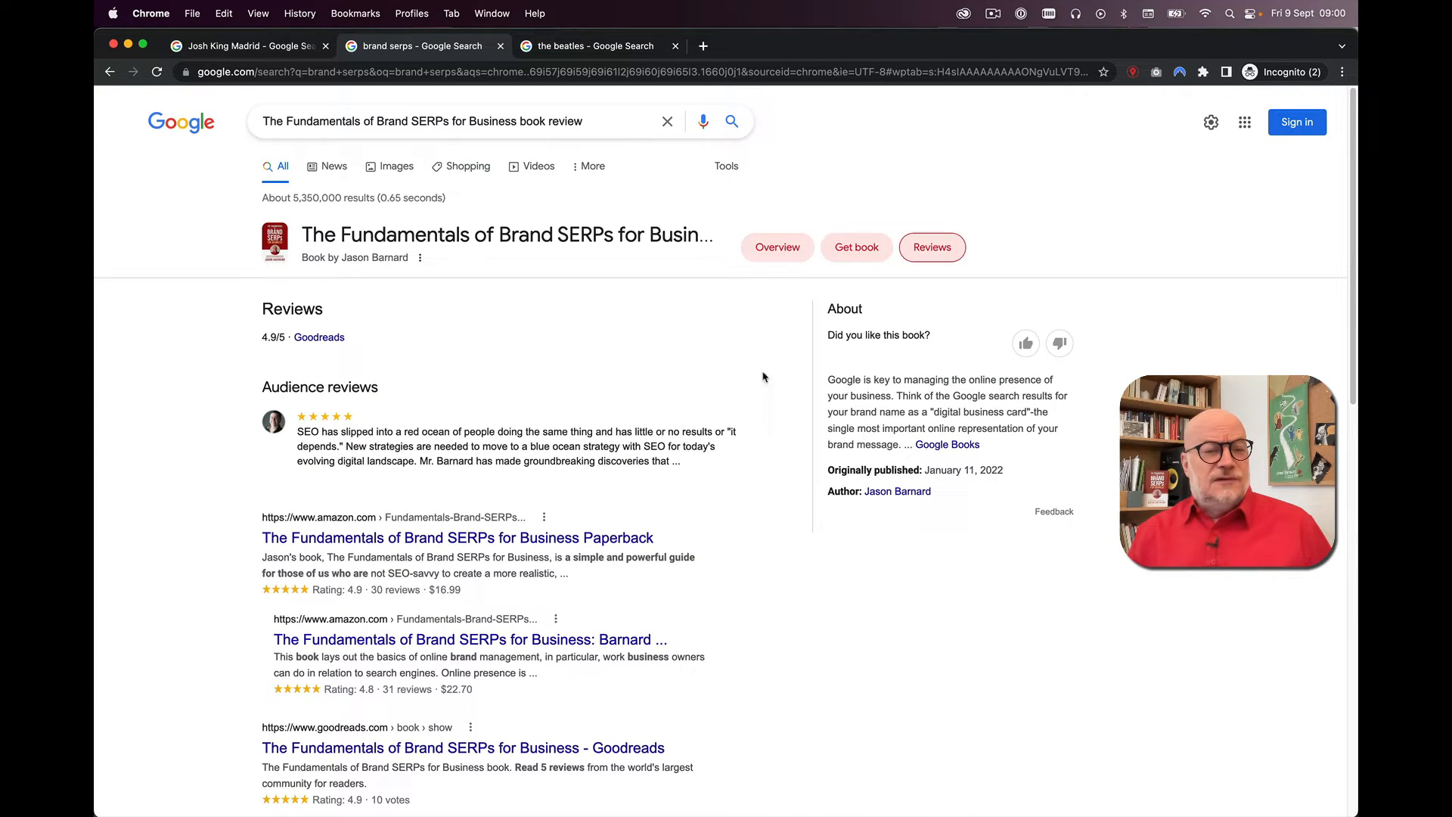
pyautogui.click(589, 46)
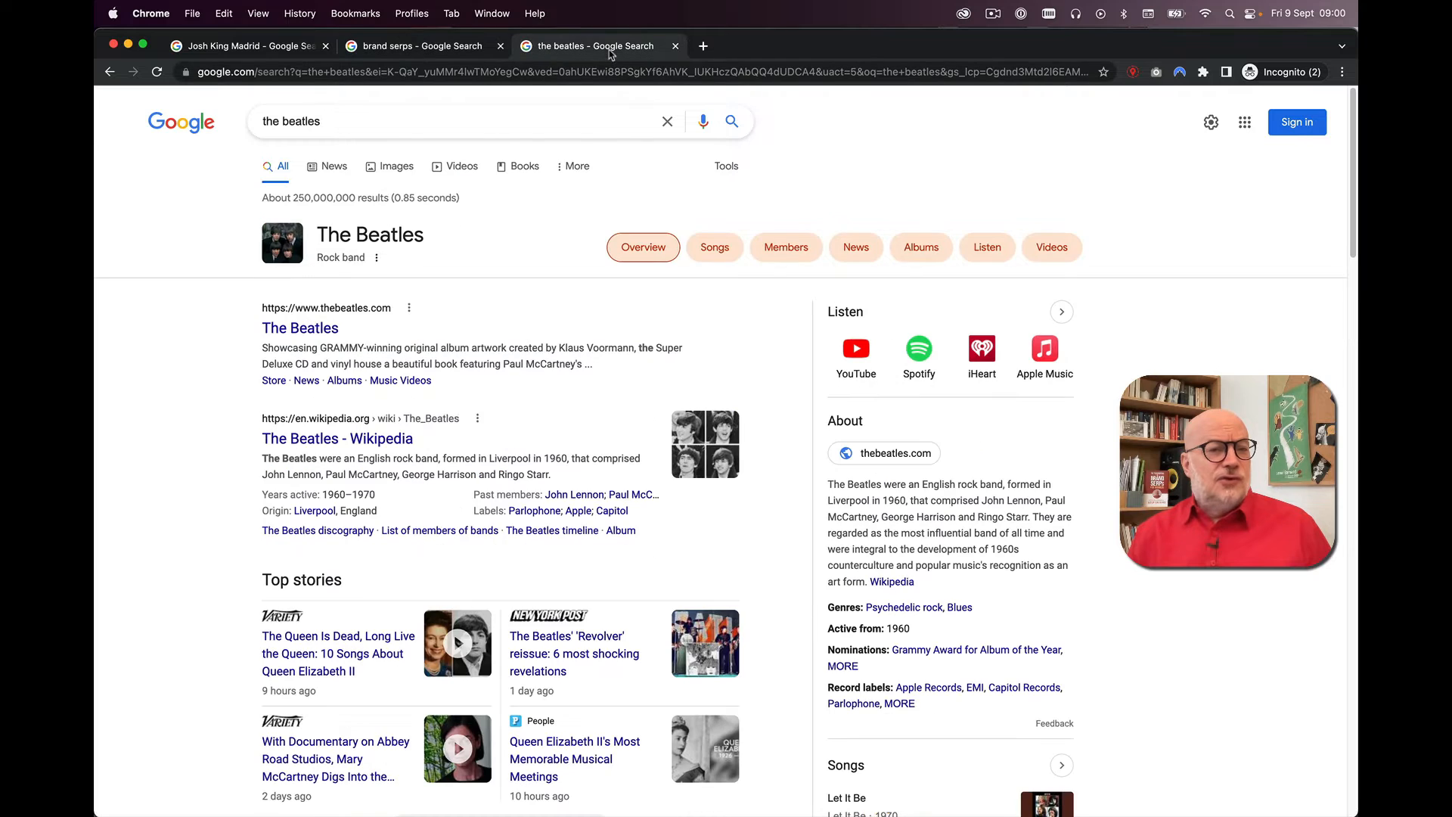
pyautogui.moveTo(677, 305)
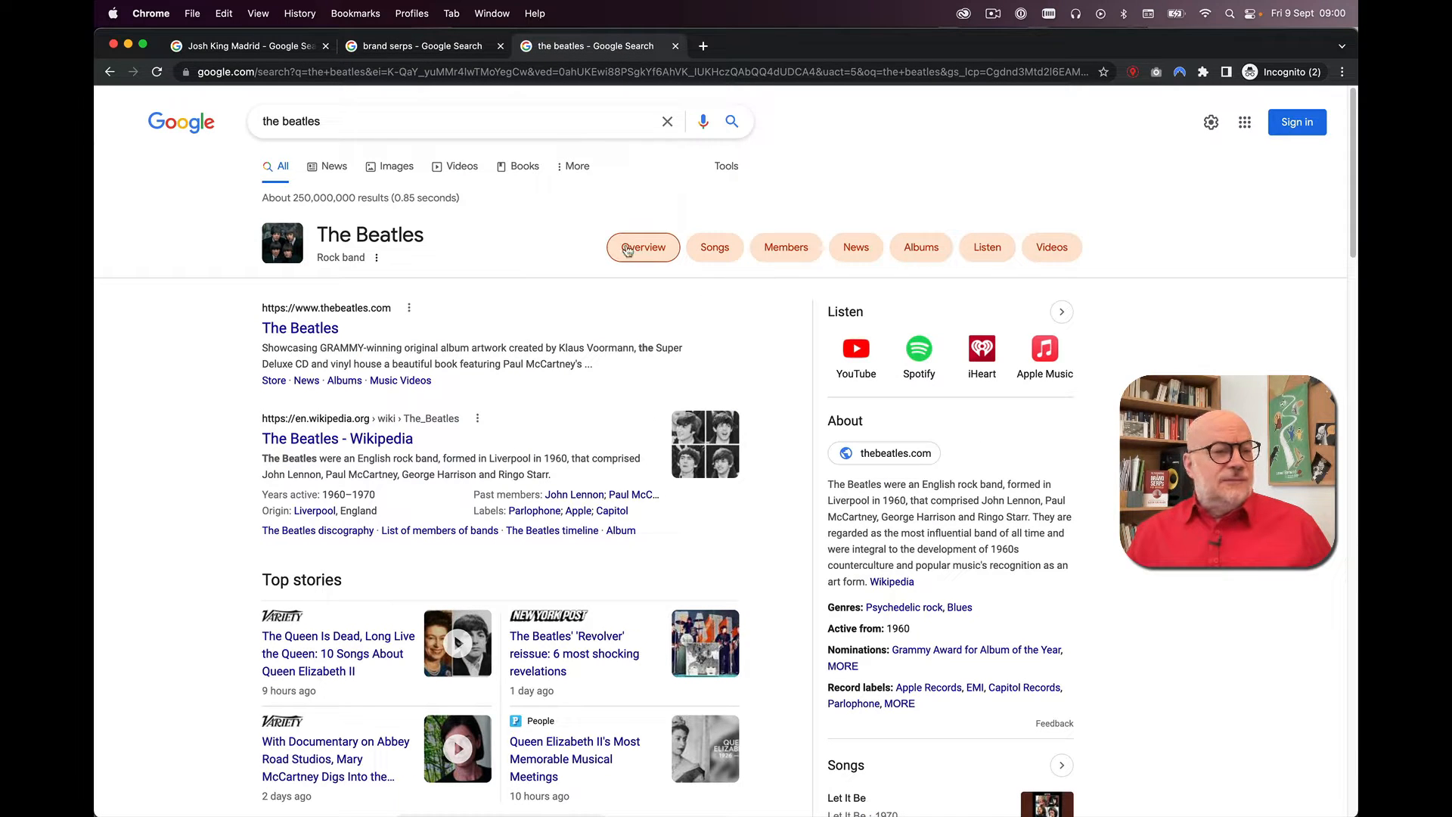
pyautogui.moveTo(1052, 247)
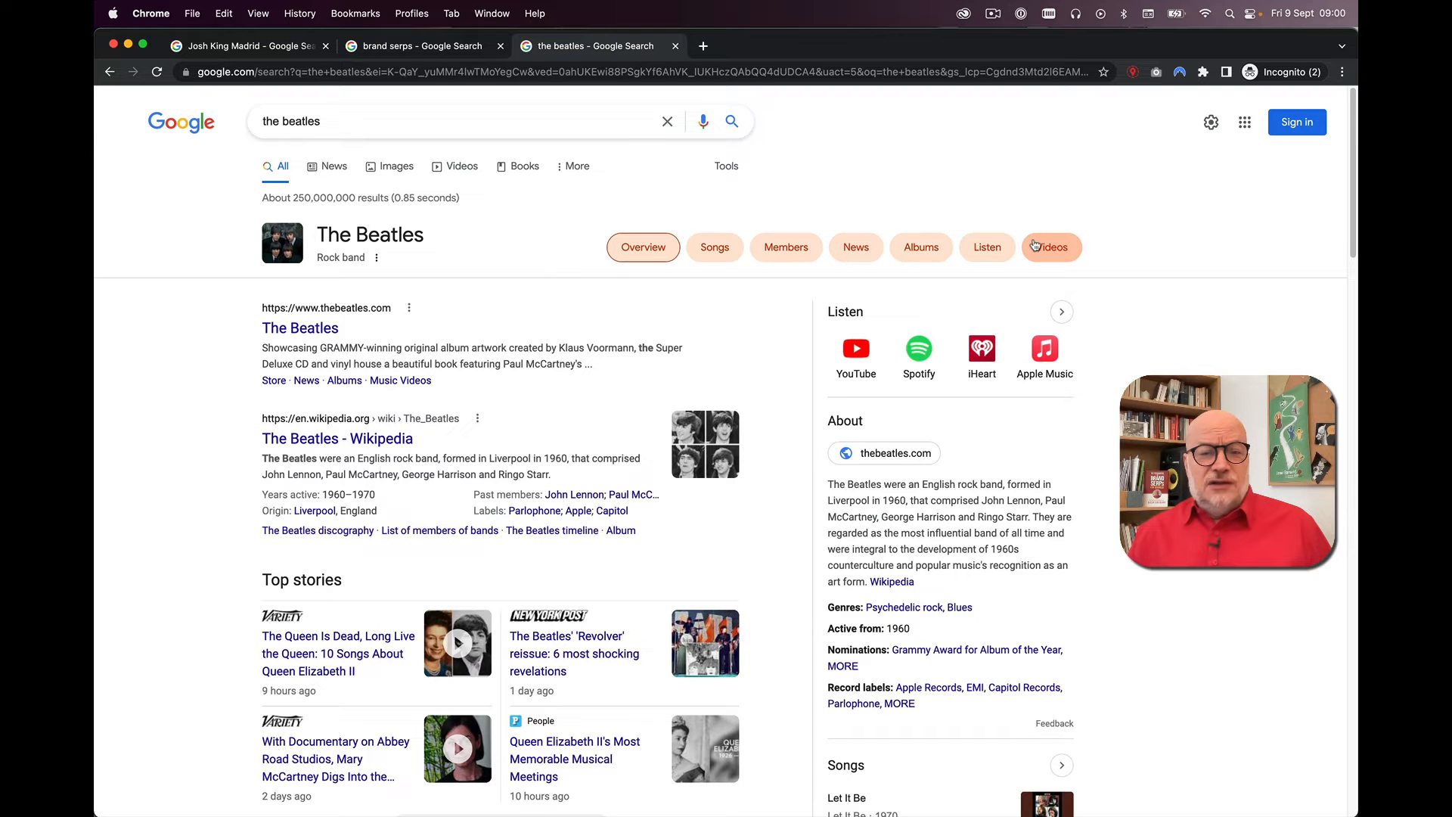
# Step: View The Beatles' Albums, News and Members results, scrolling Members to the bottom
pyautogui.click(920, 248)
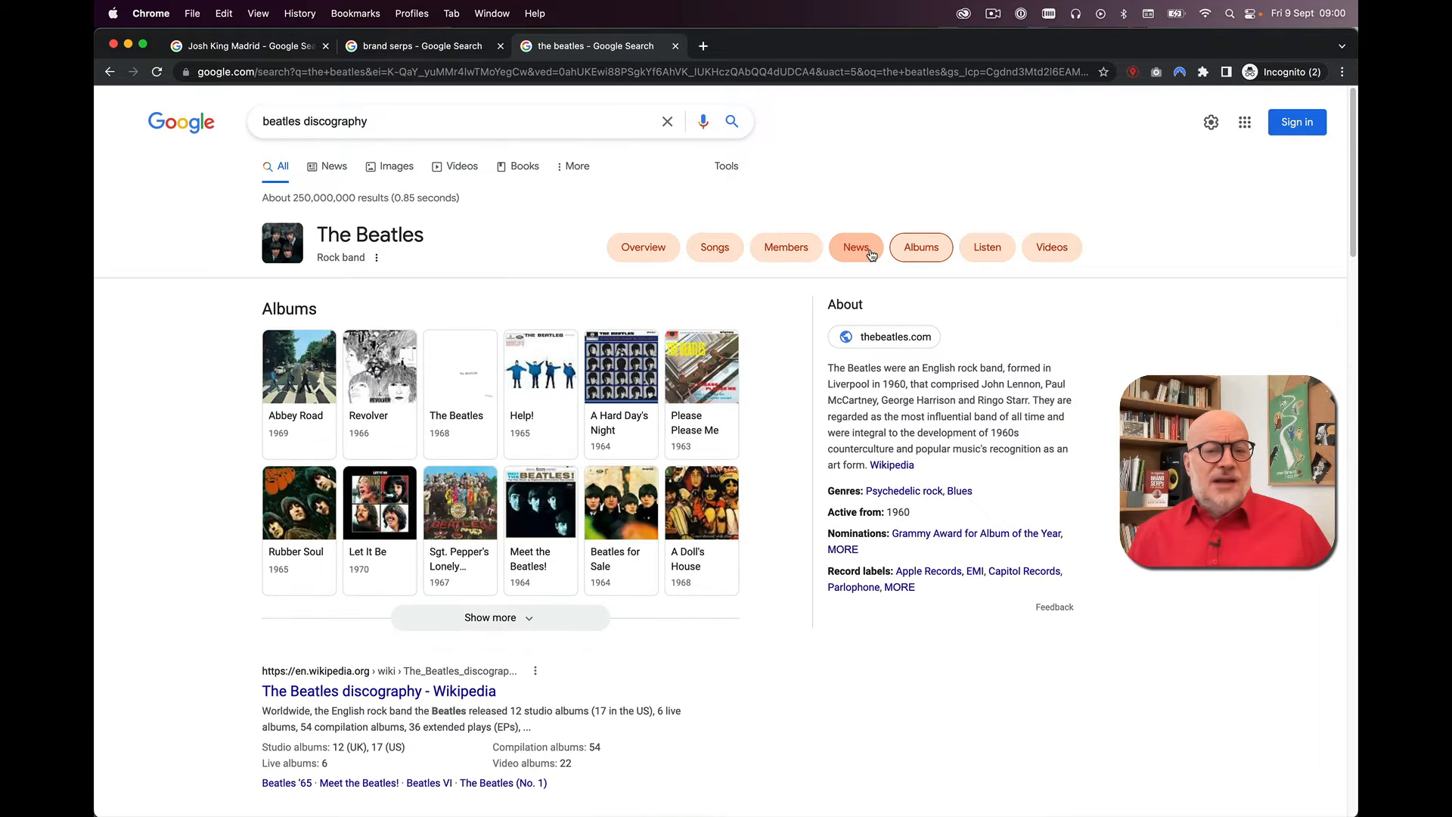
pyautogui.click(855, 247)
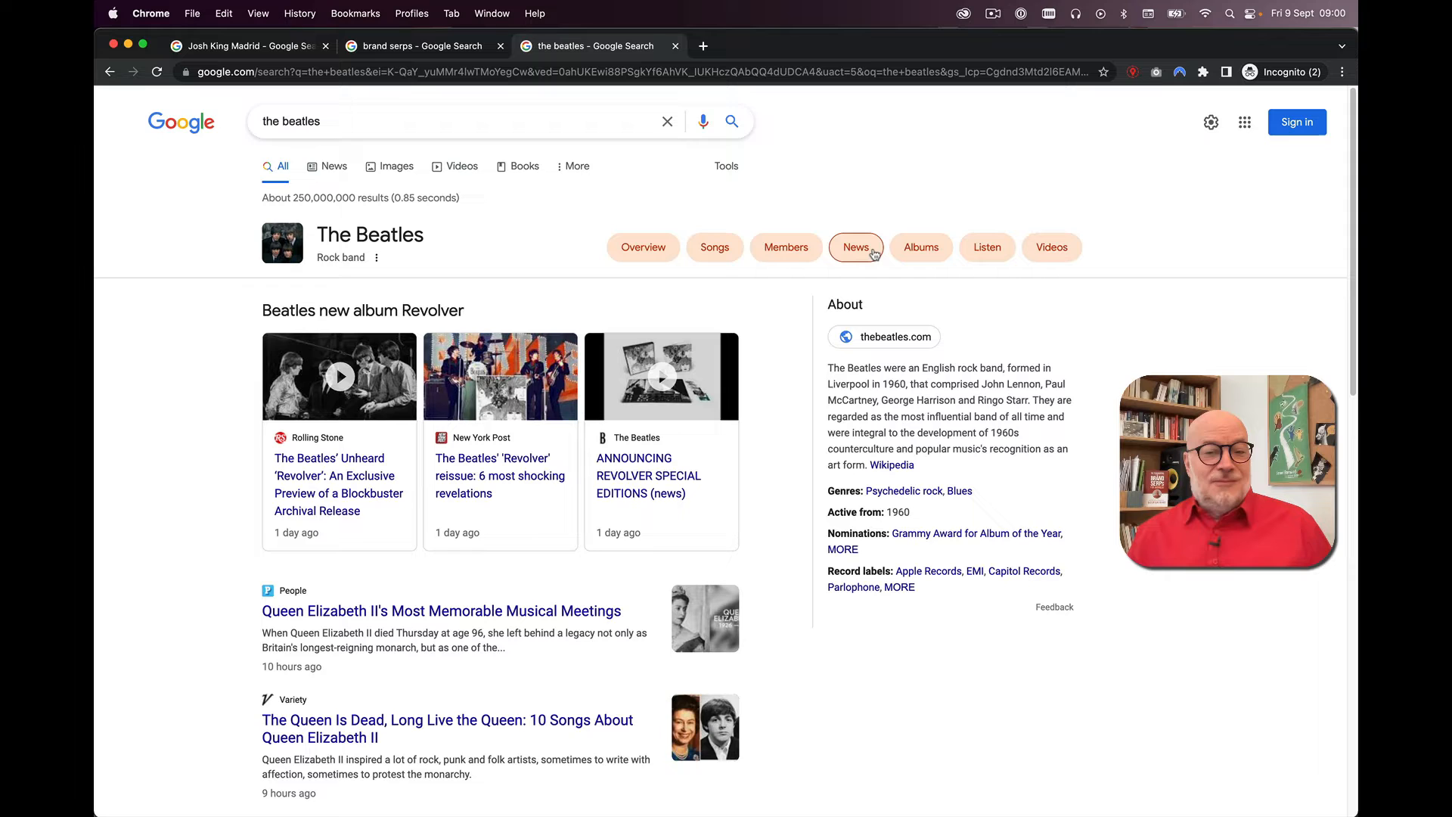
pyautogui.click(785, 247)
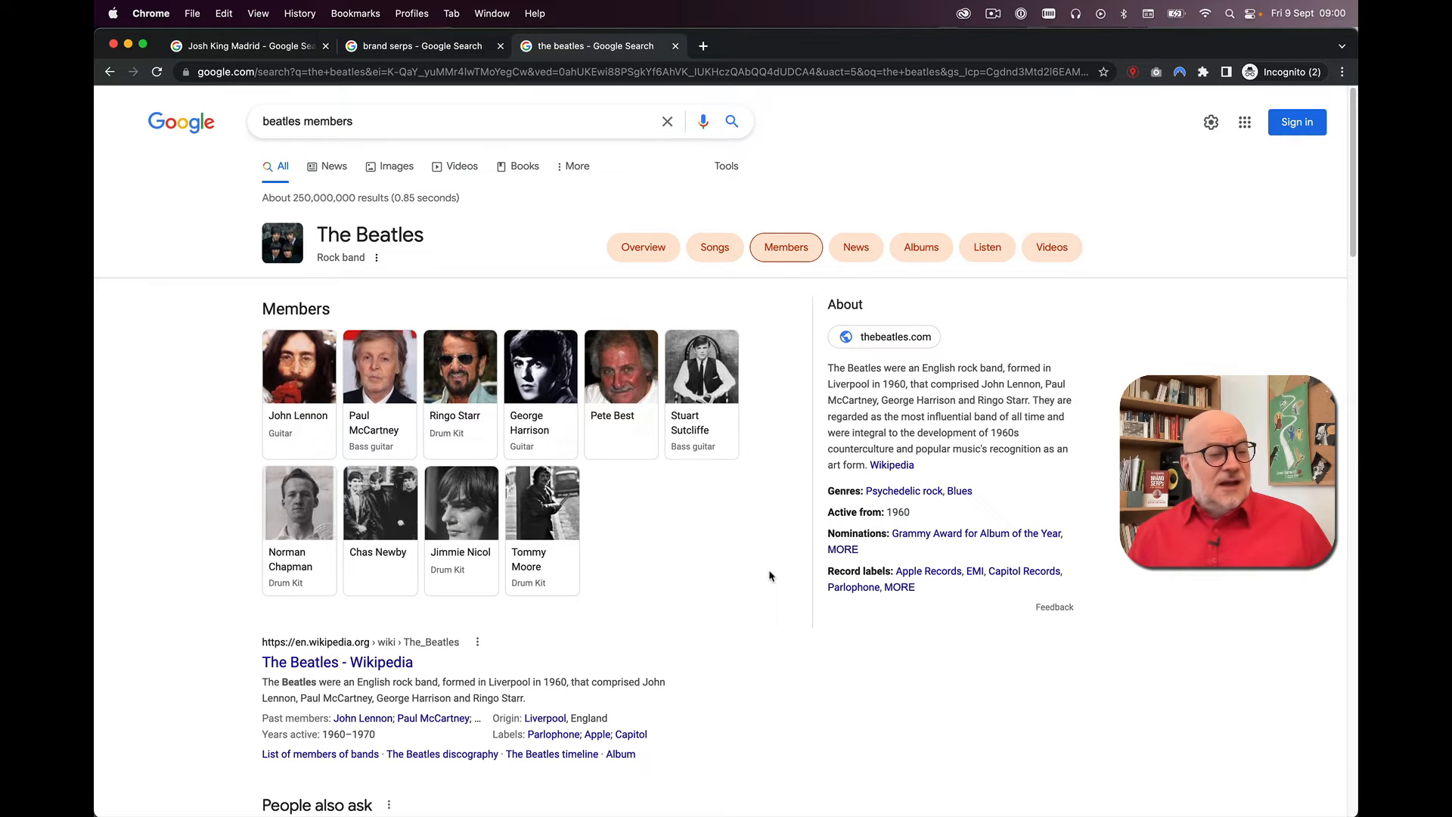
pyautogui.moveTo(744, 503)
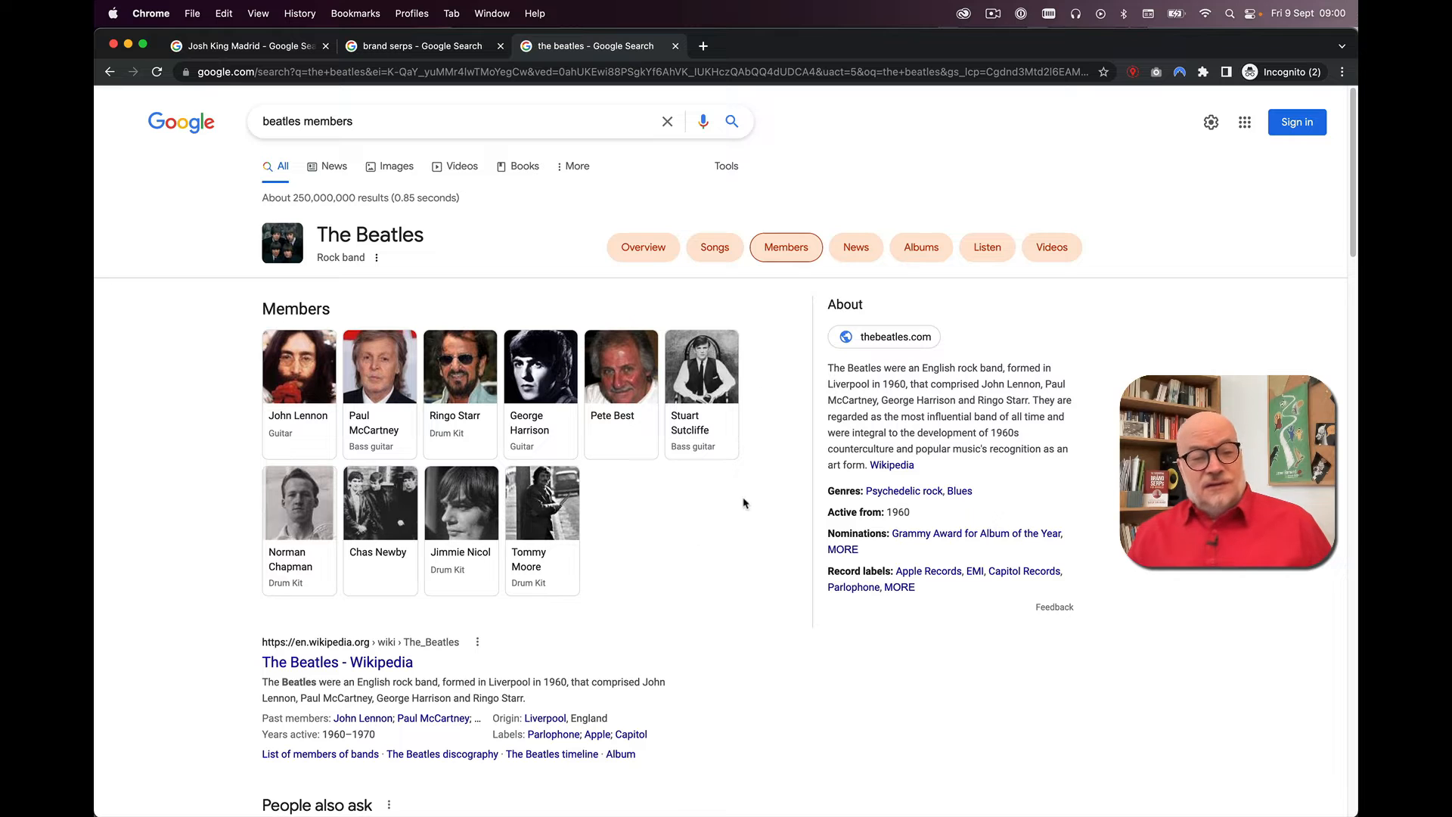
pyautogui.moveTo(719, 585)
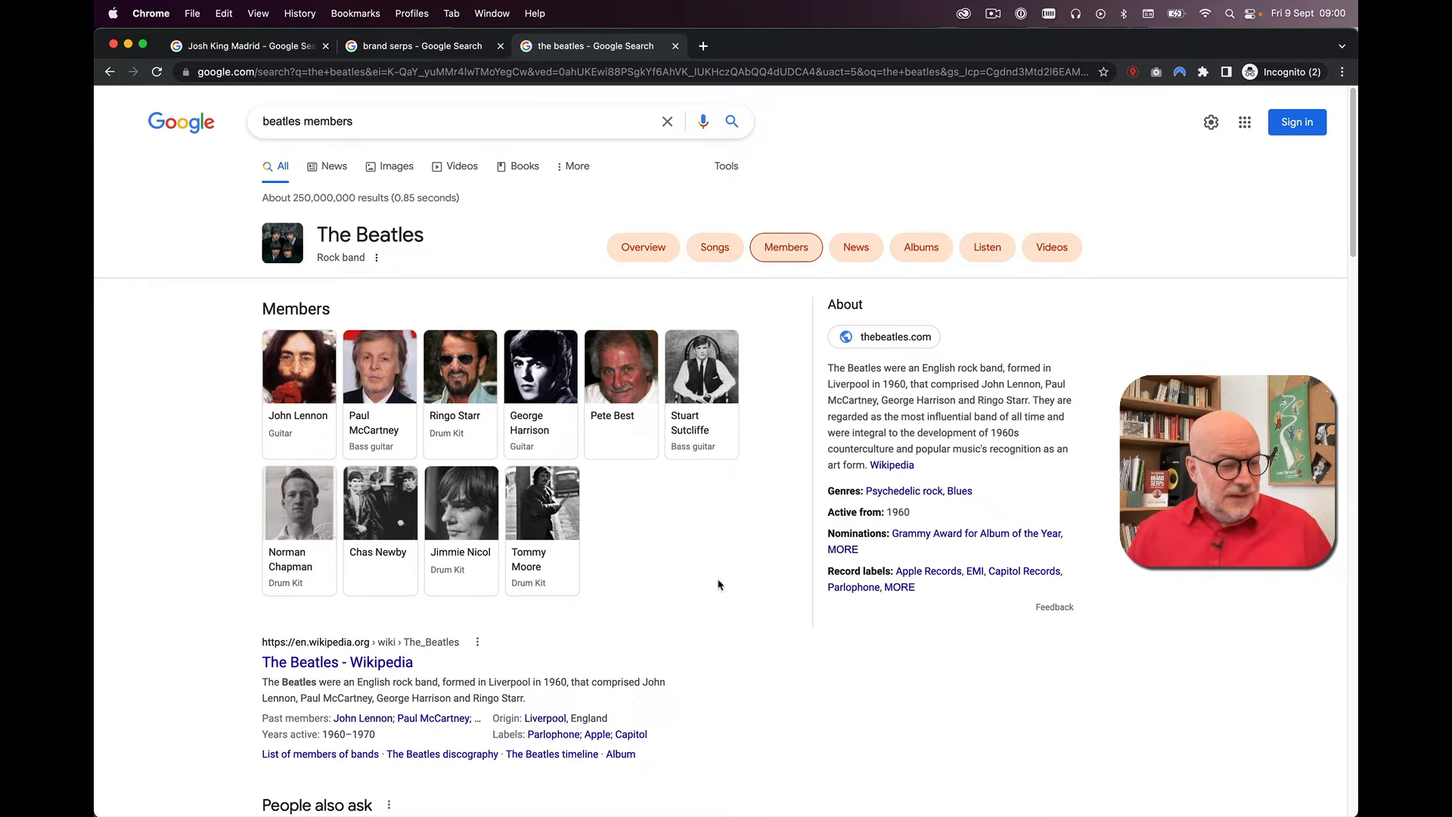
pyautogui.scroll(-3)
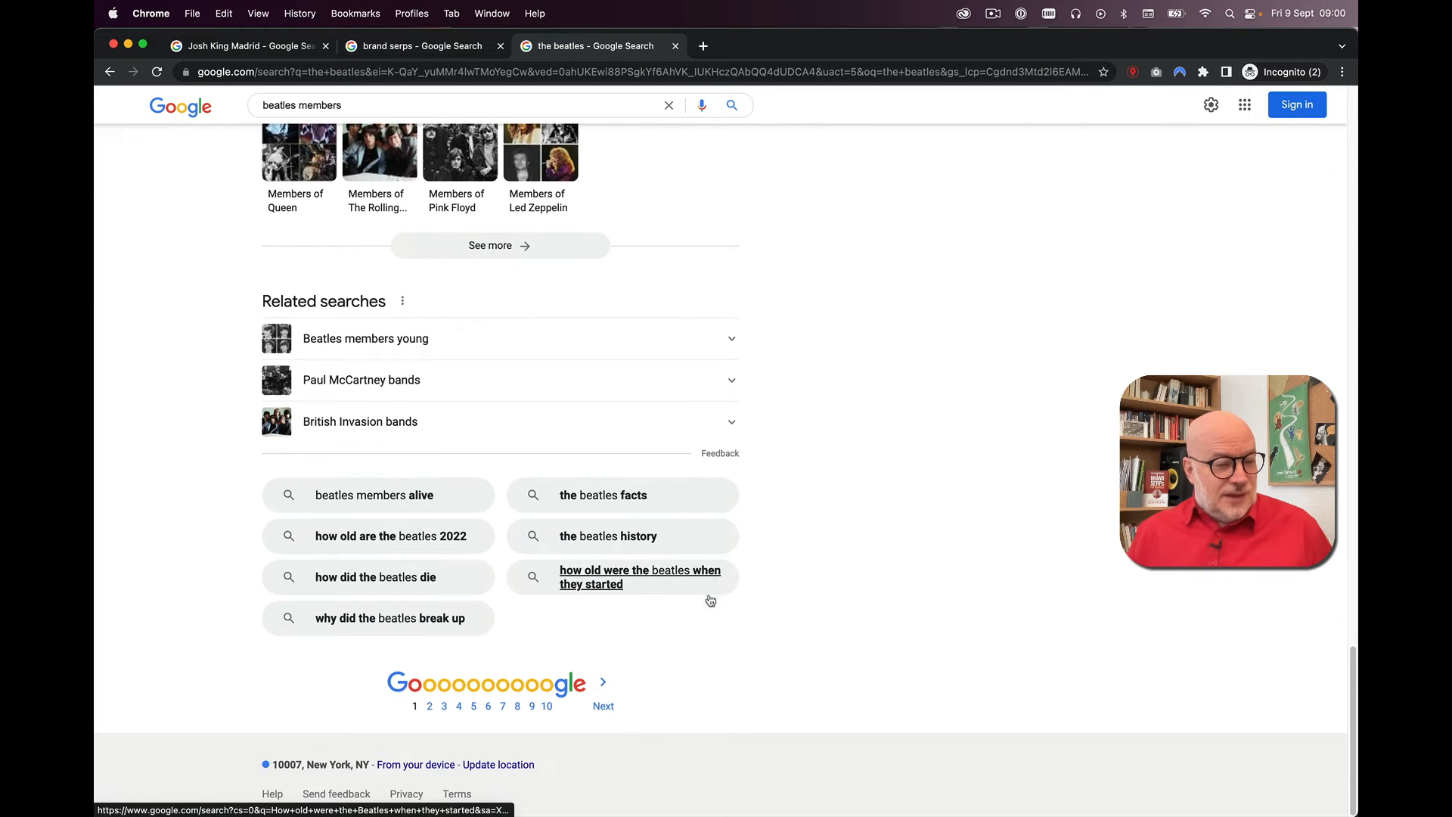
pyautogui.moveTo(1117, 91)
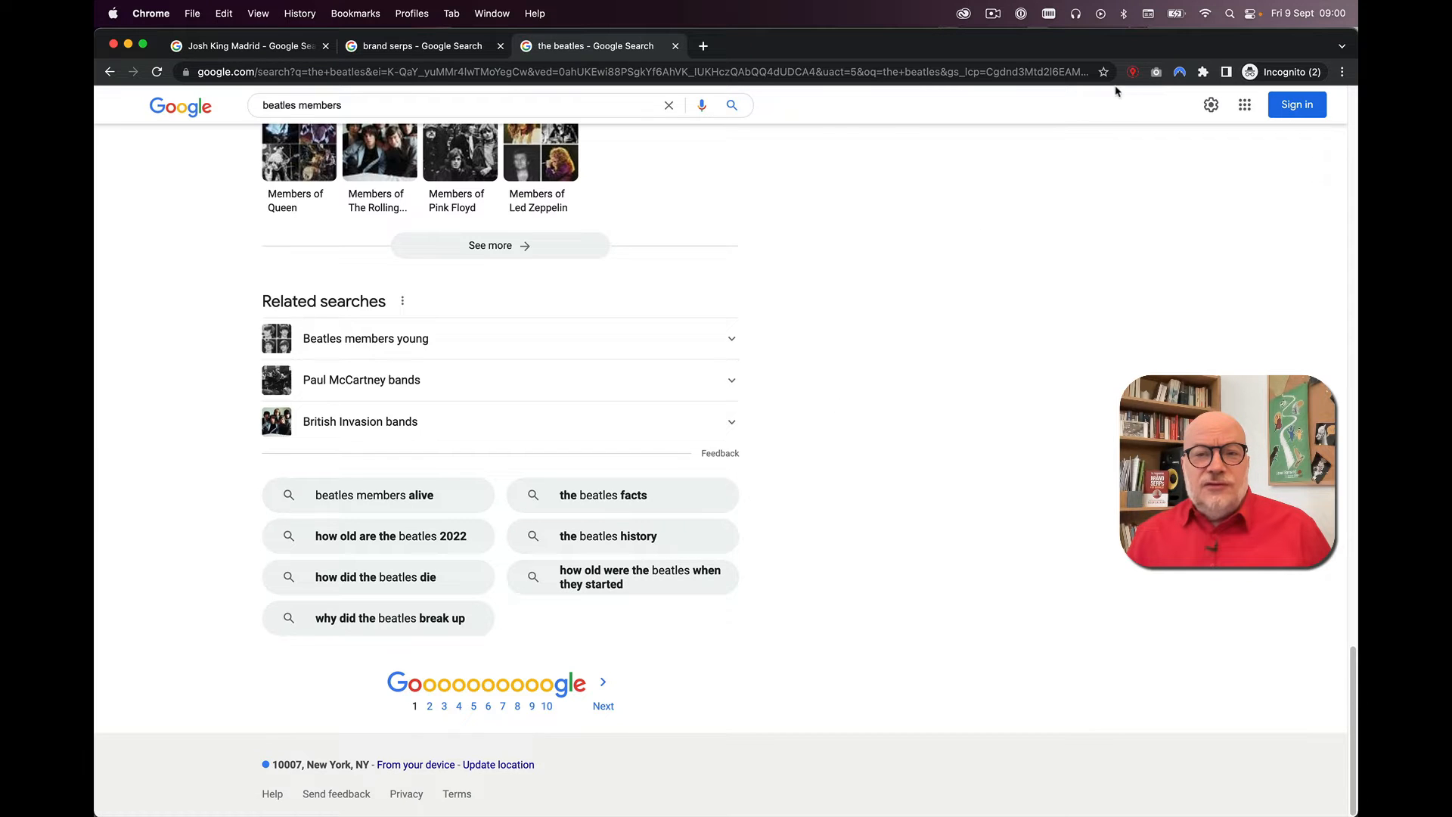
# Step: Set the search location to London, UK and scroll through The Beatles results
pyautogui.click(1132, 72)
pyautogui.write('London')
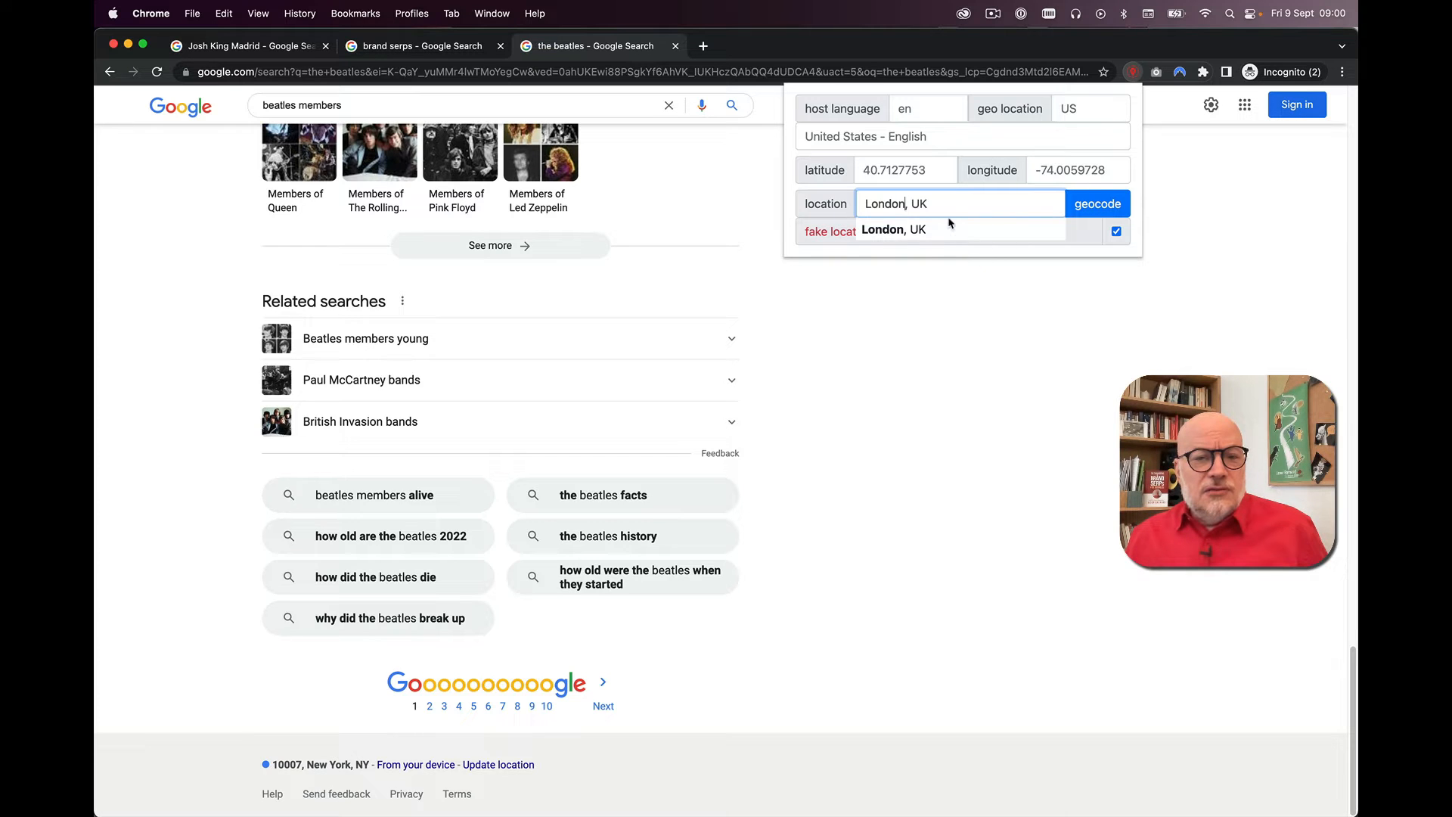
pyautogui.click(1097, 203)
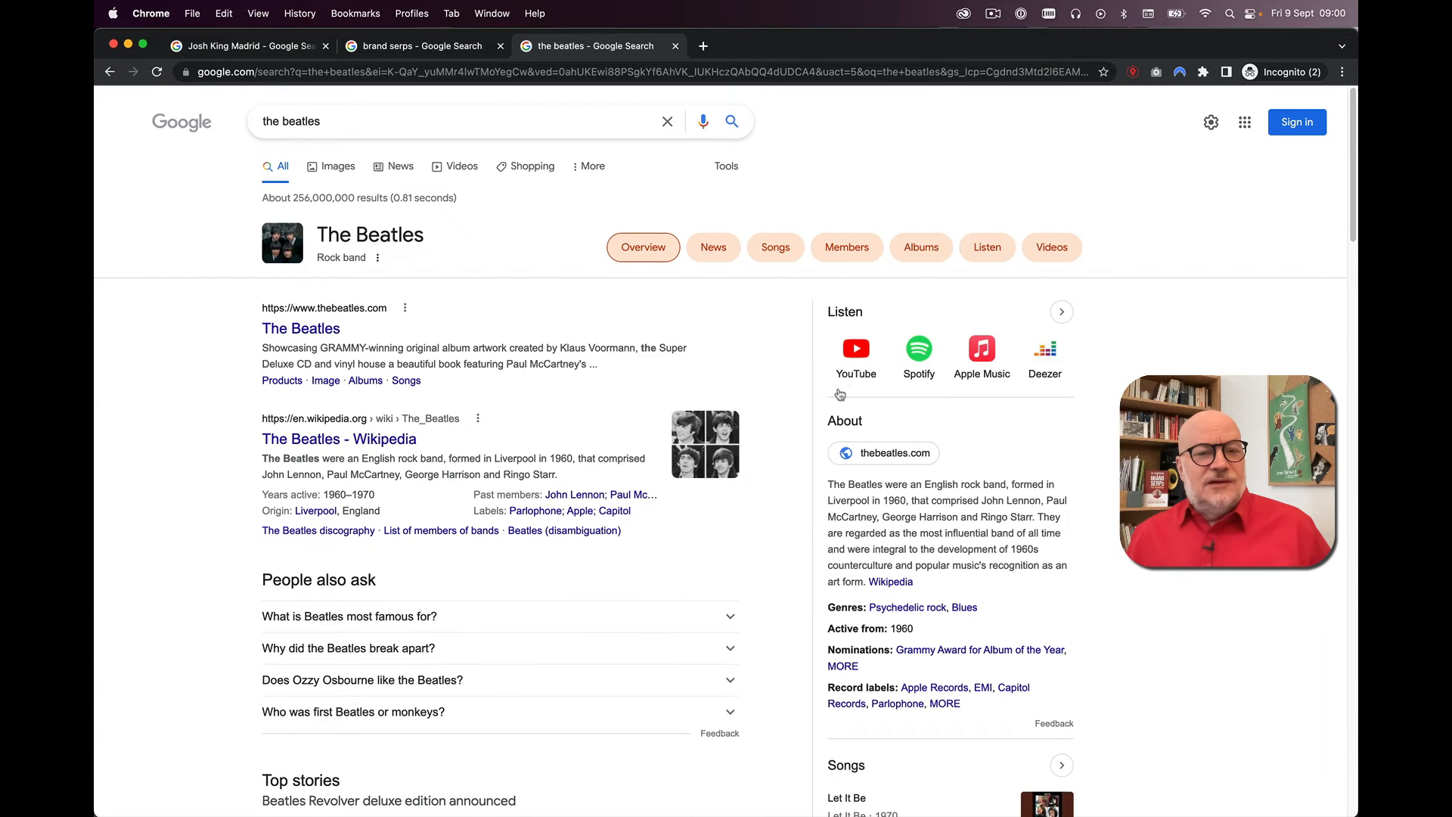
pyautogui.moveTo(1170, 370)
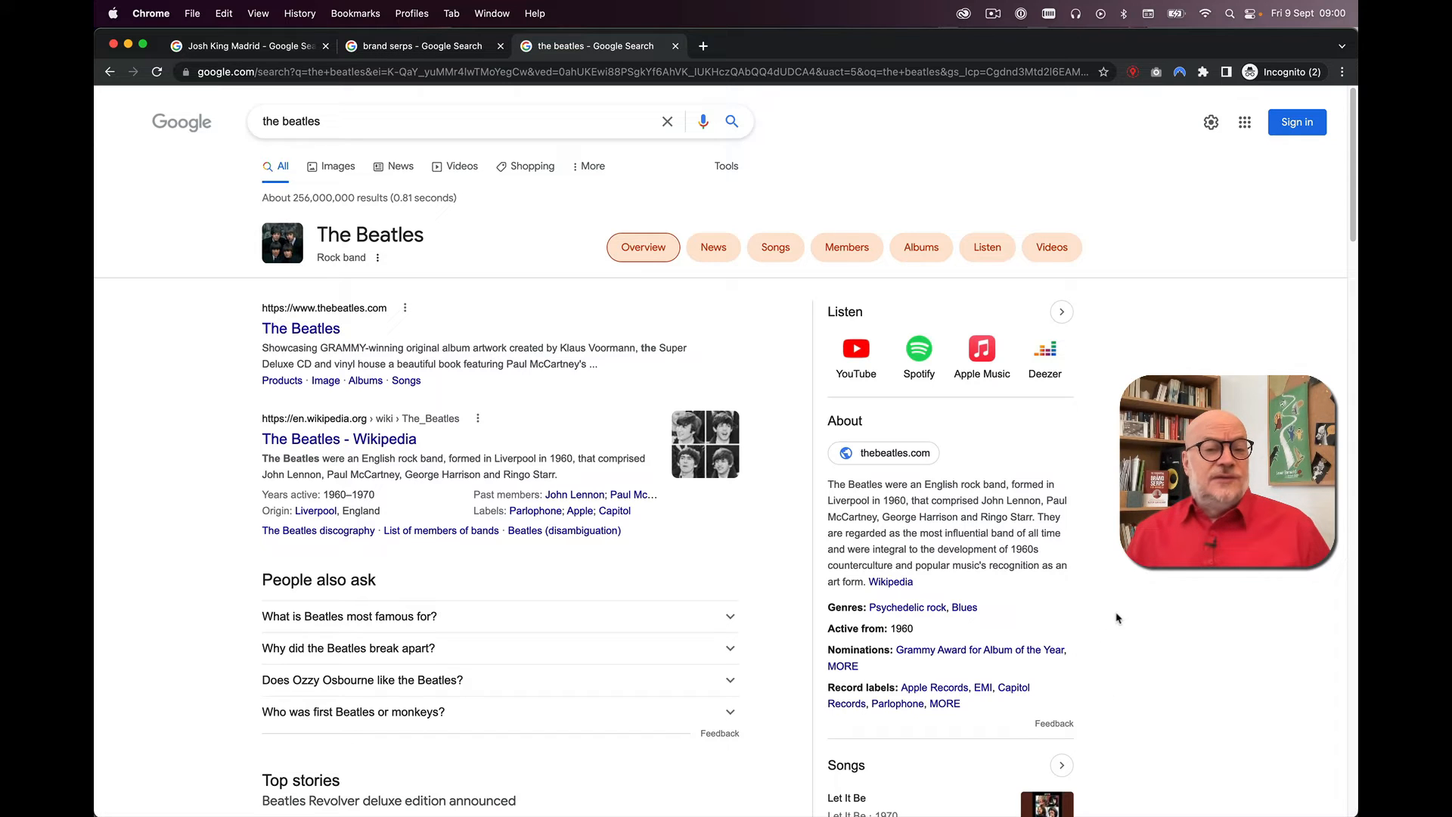
pyautogui.scroll(-3)
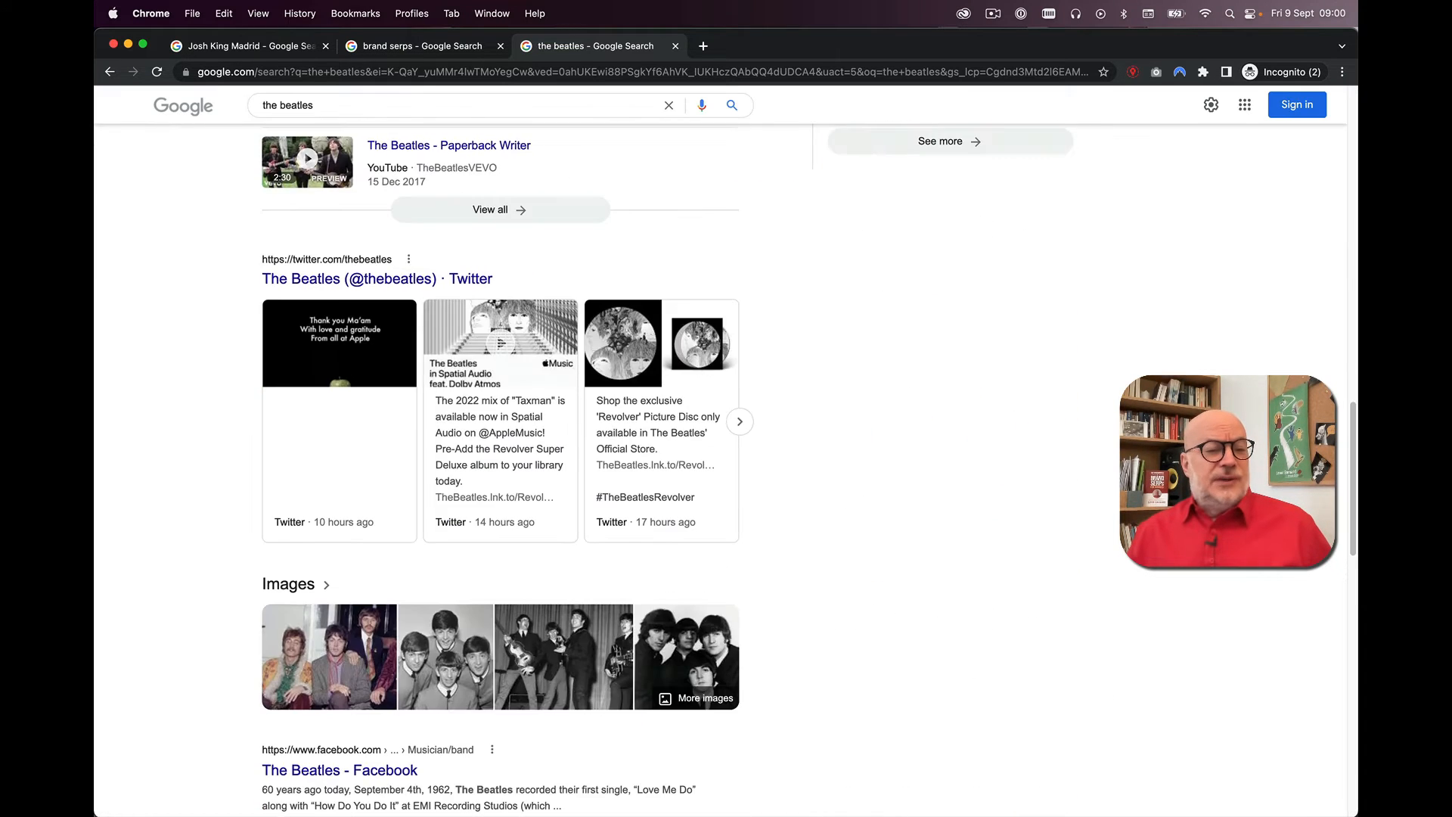
pyautogui.scroll(-3)
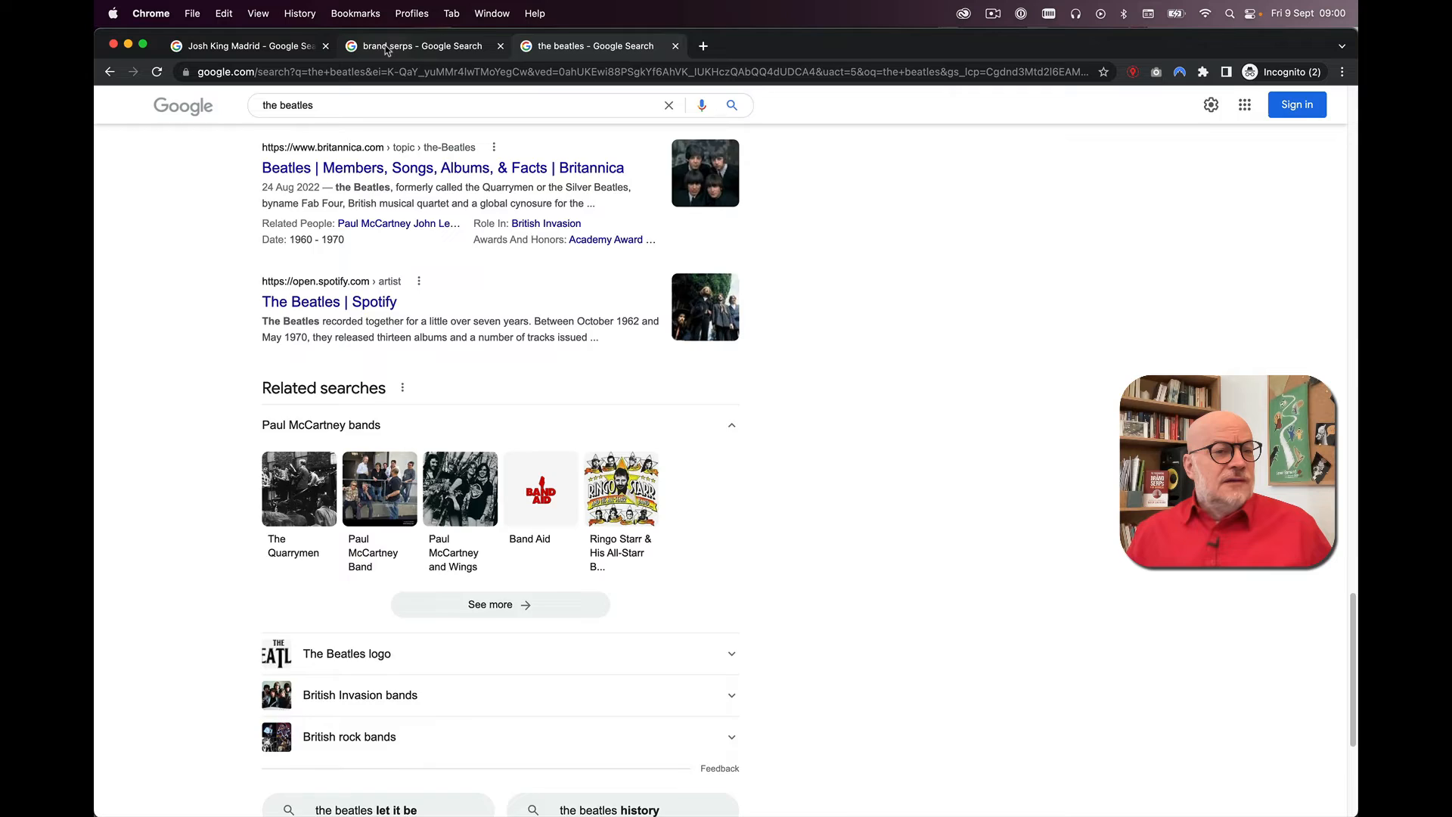
# Step: Search for Jason Barnard and view his Listen and Songs results, returning to Overview
pyautogui.click(421, 46)
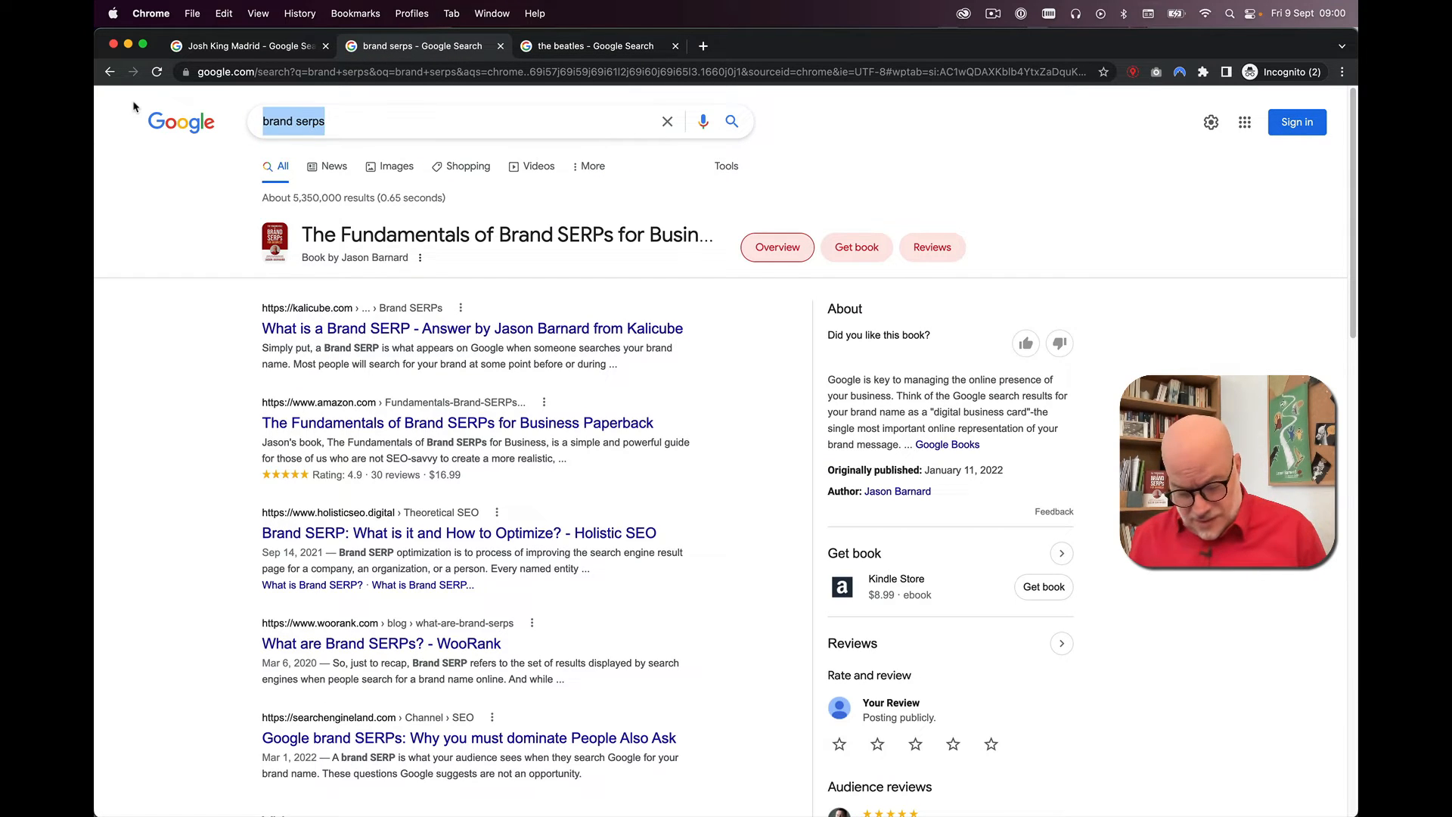
pyautogui.write('jason barnard')
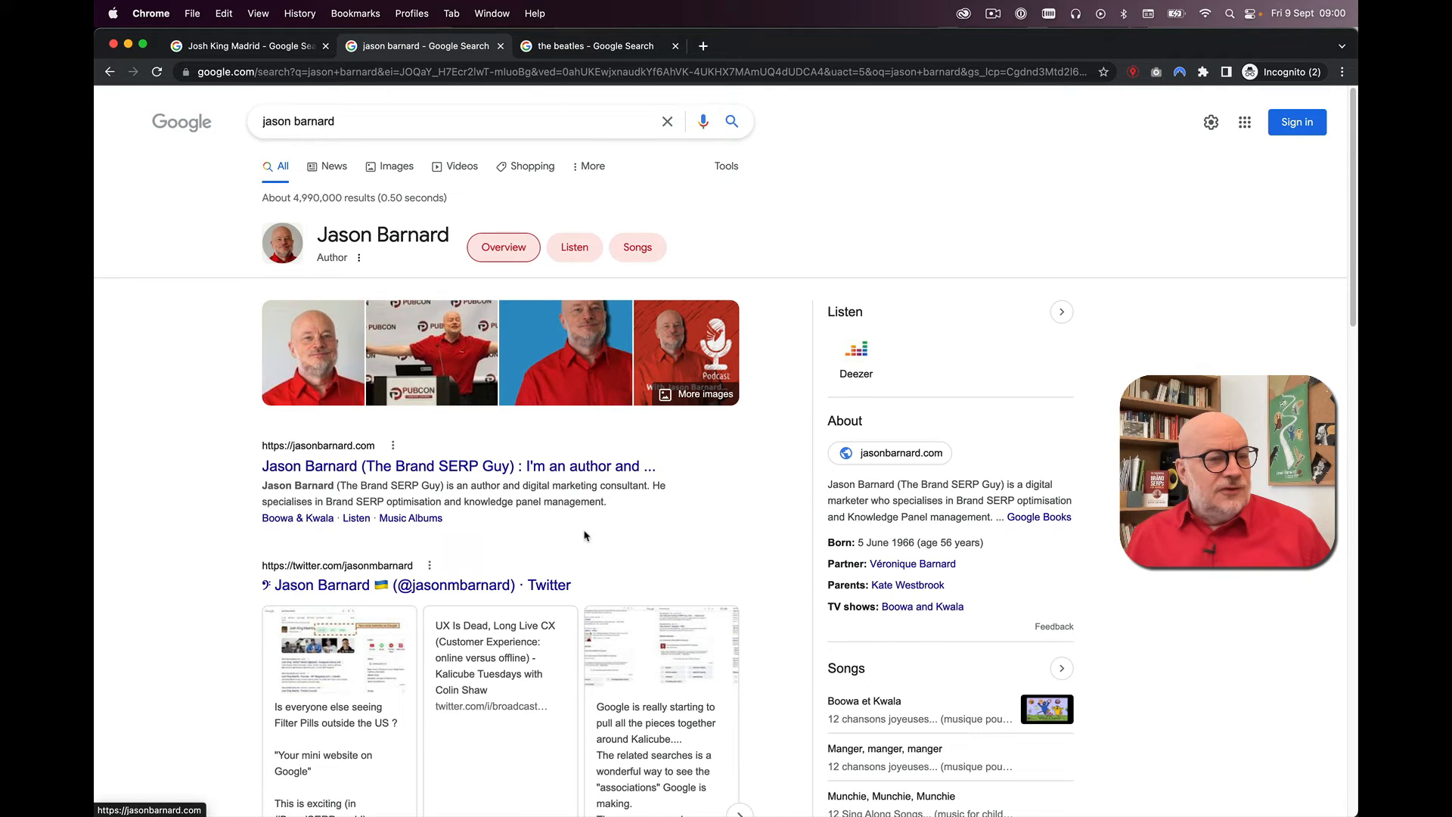
pyautogui.moveTo(566, 624)
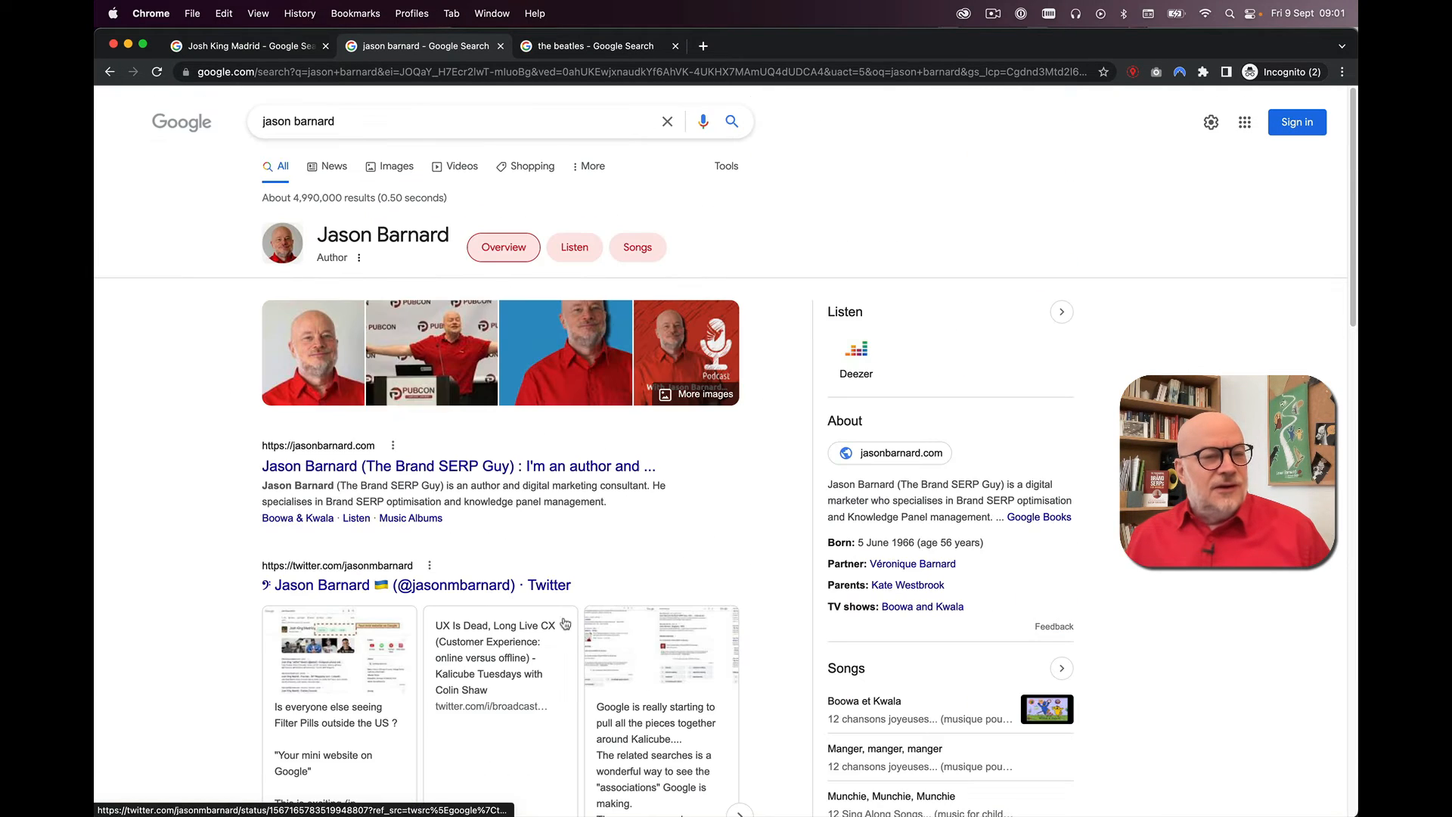
pyautogui.click(574, 247)
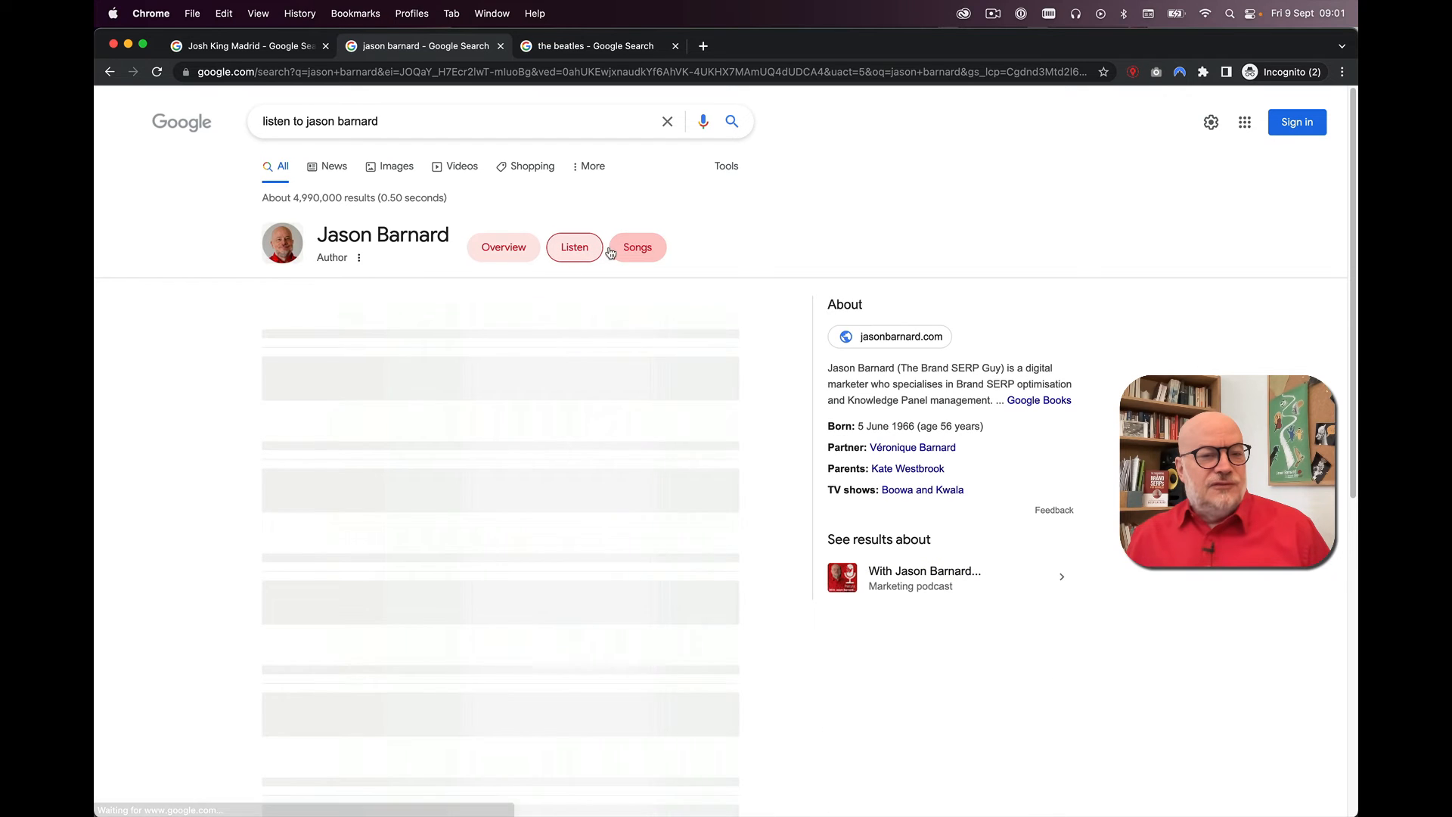
pyautogui.click(637, 248)
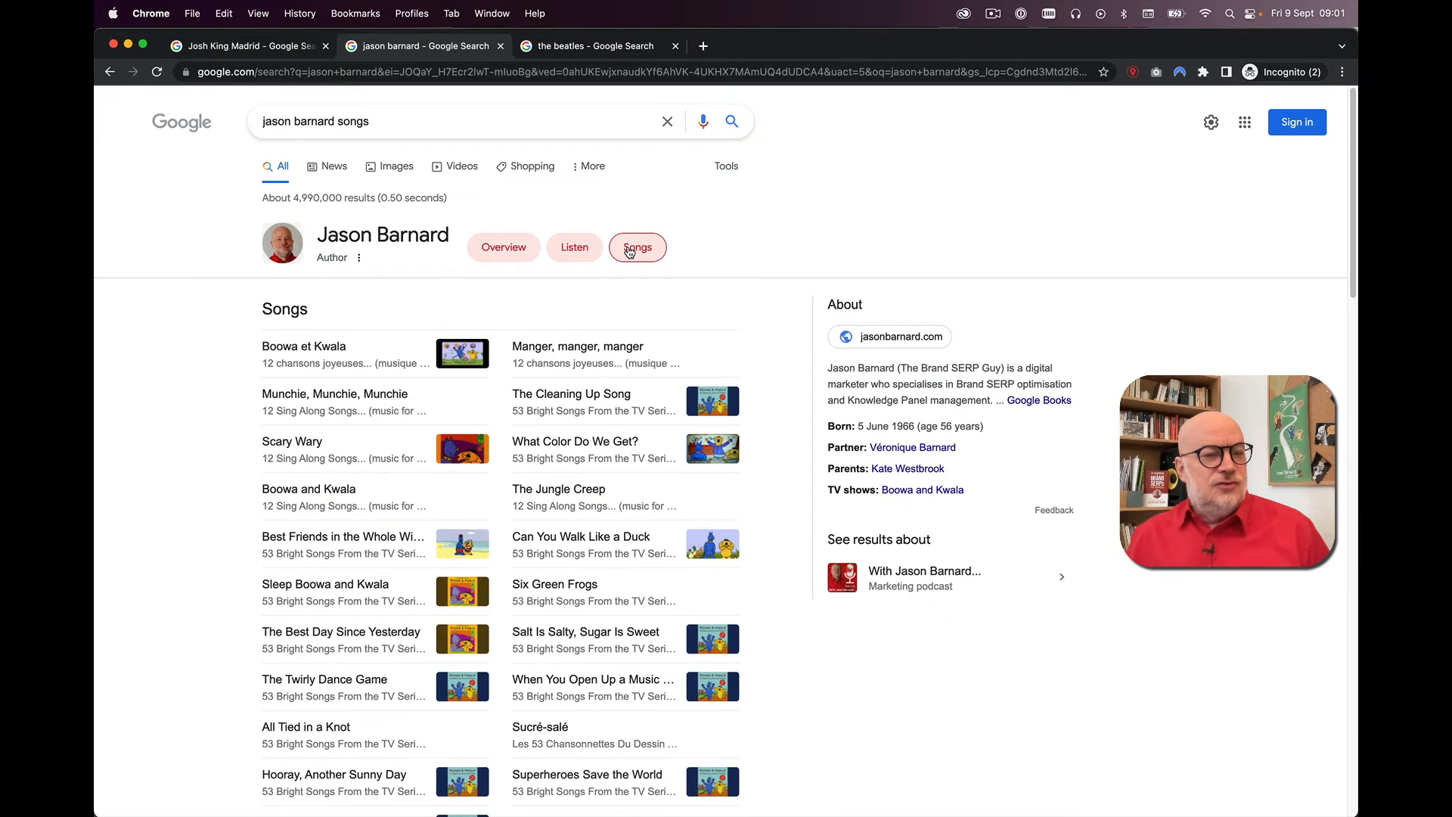
pyautogui.click(503, 248)
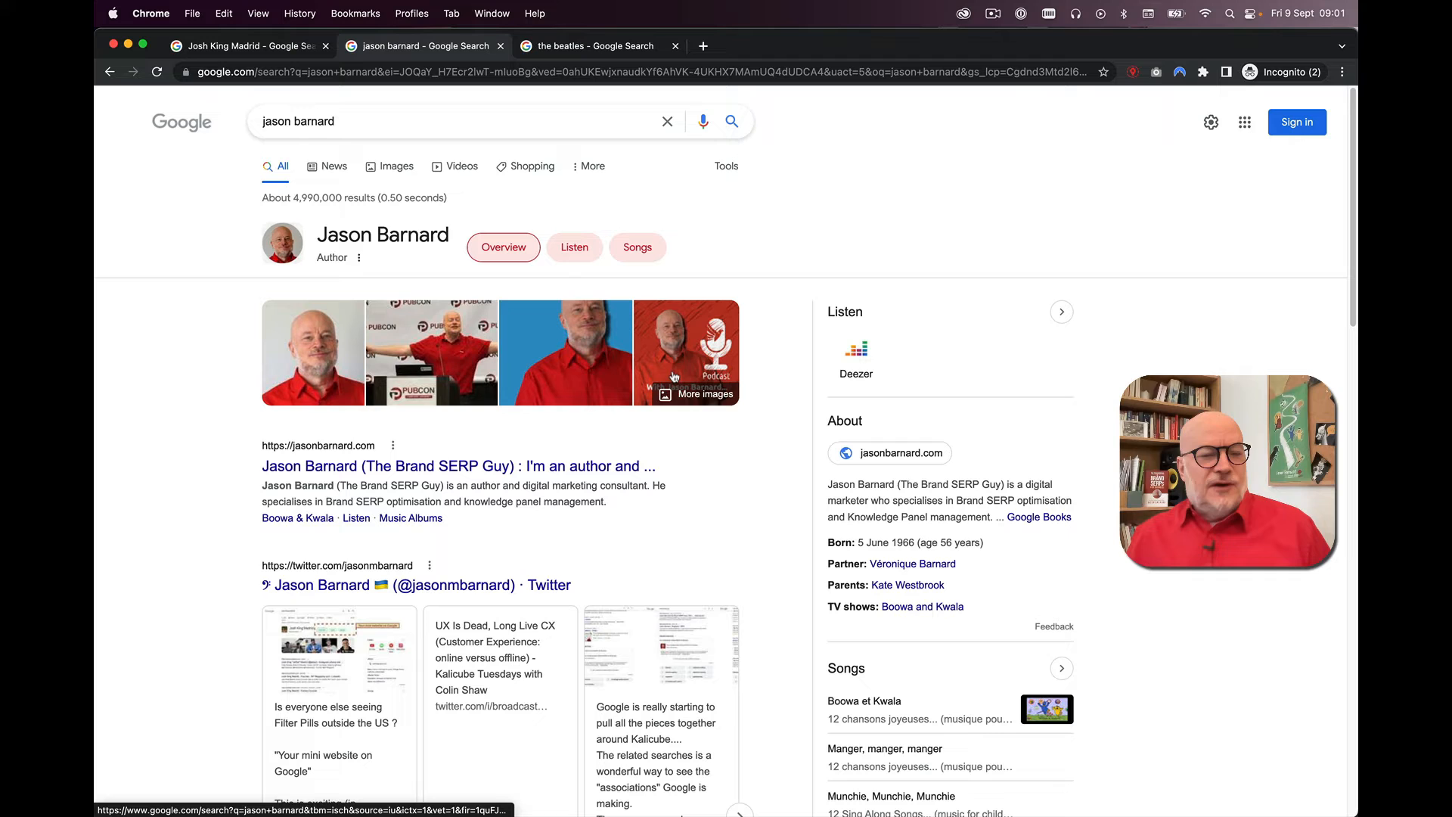
pyautogui.moveTo(912, 563)
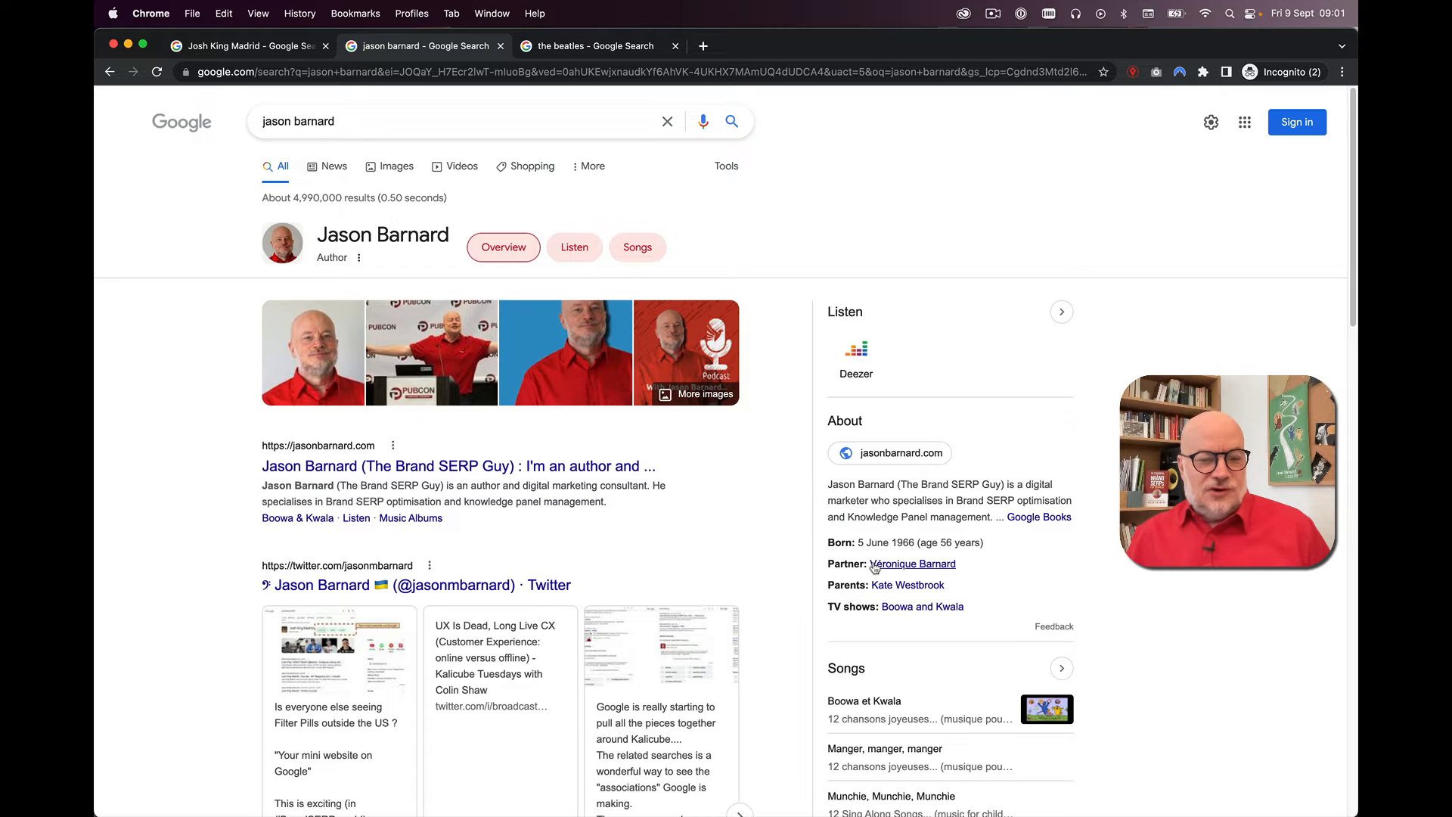
# Step: Follow Véronique Barnard's Partner link back to Jason Barnard's results and scroll them
pyautogui.click(913, 564)
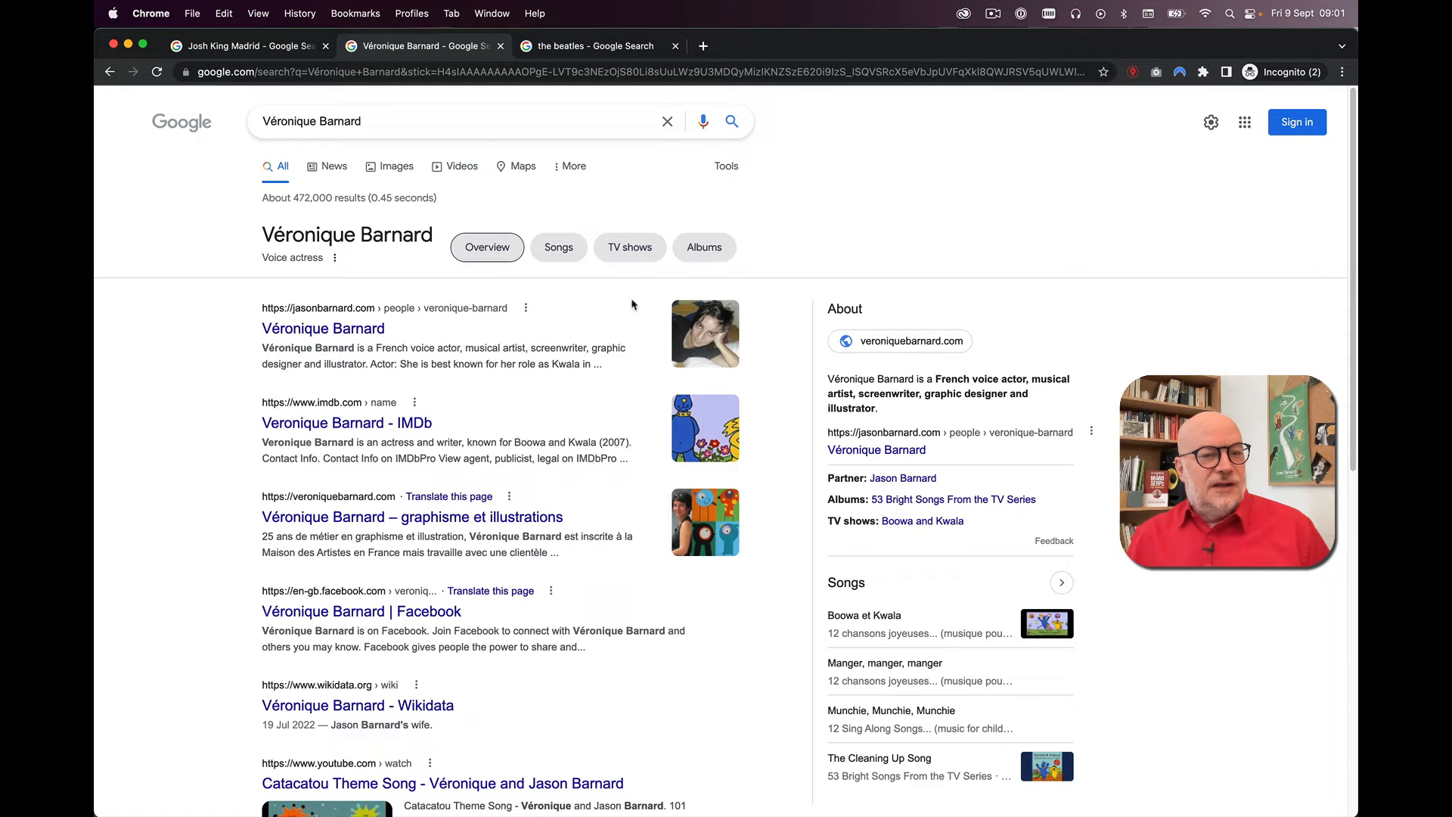
pyautogui.moveTo(904, 478)
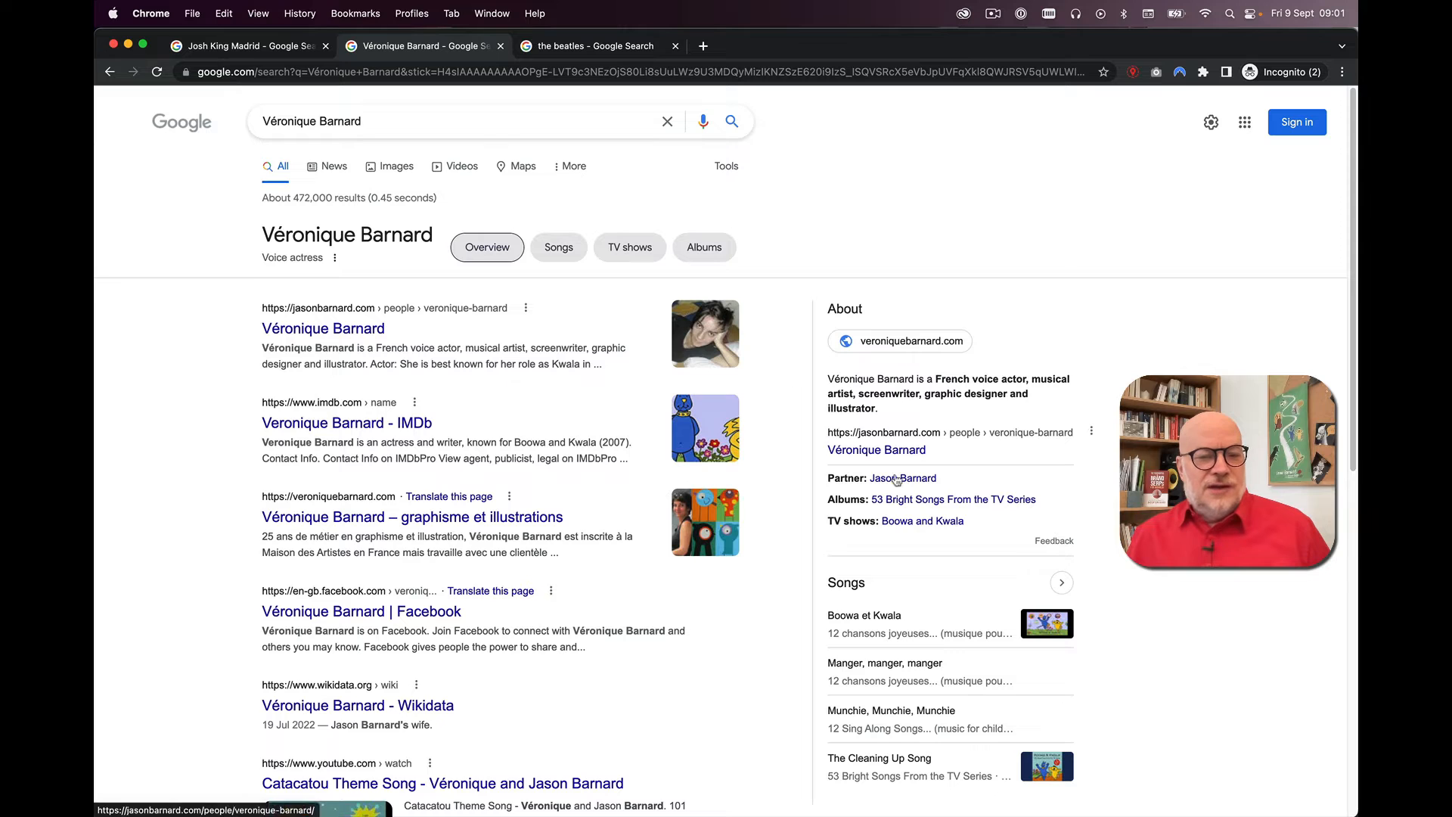
pyautogui.moveTo(902, 478)
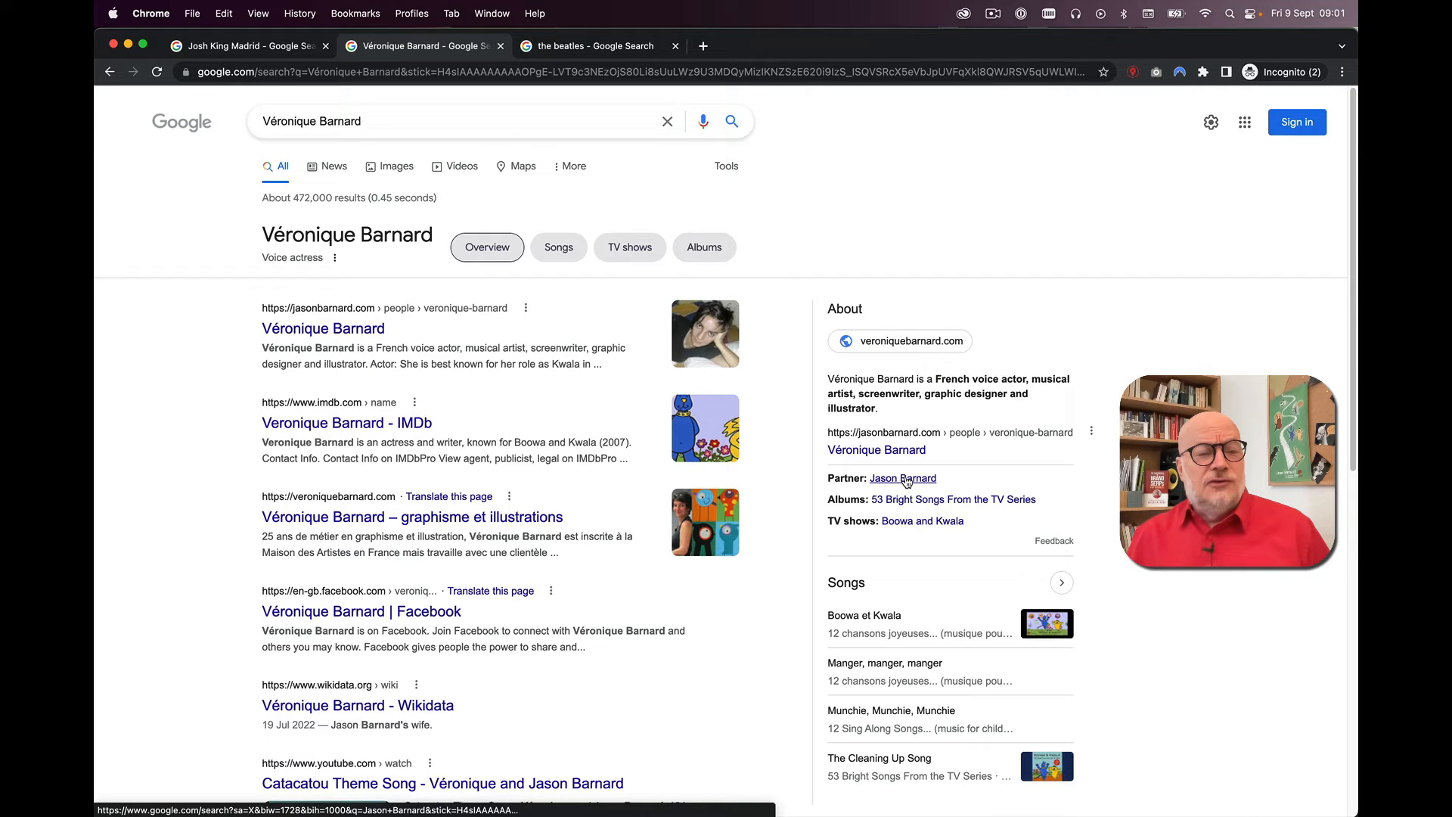
pyautogui.click(902, 478)
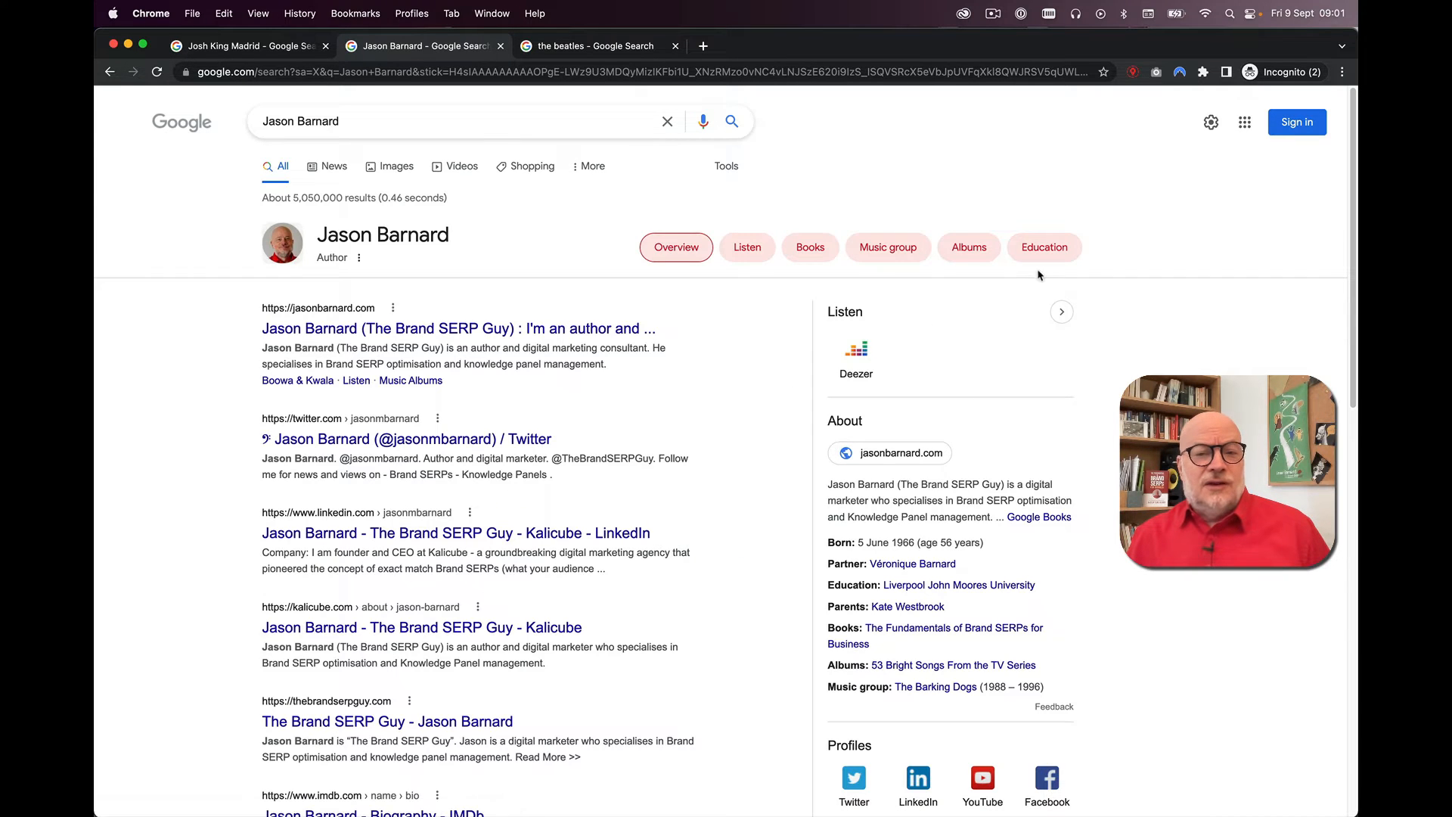
pyautogui.moveTo(746, 247)
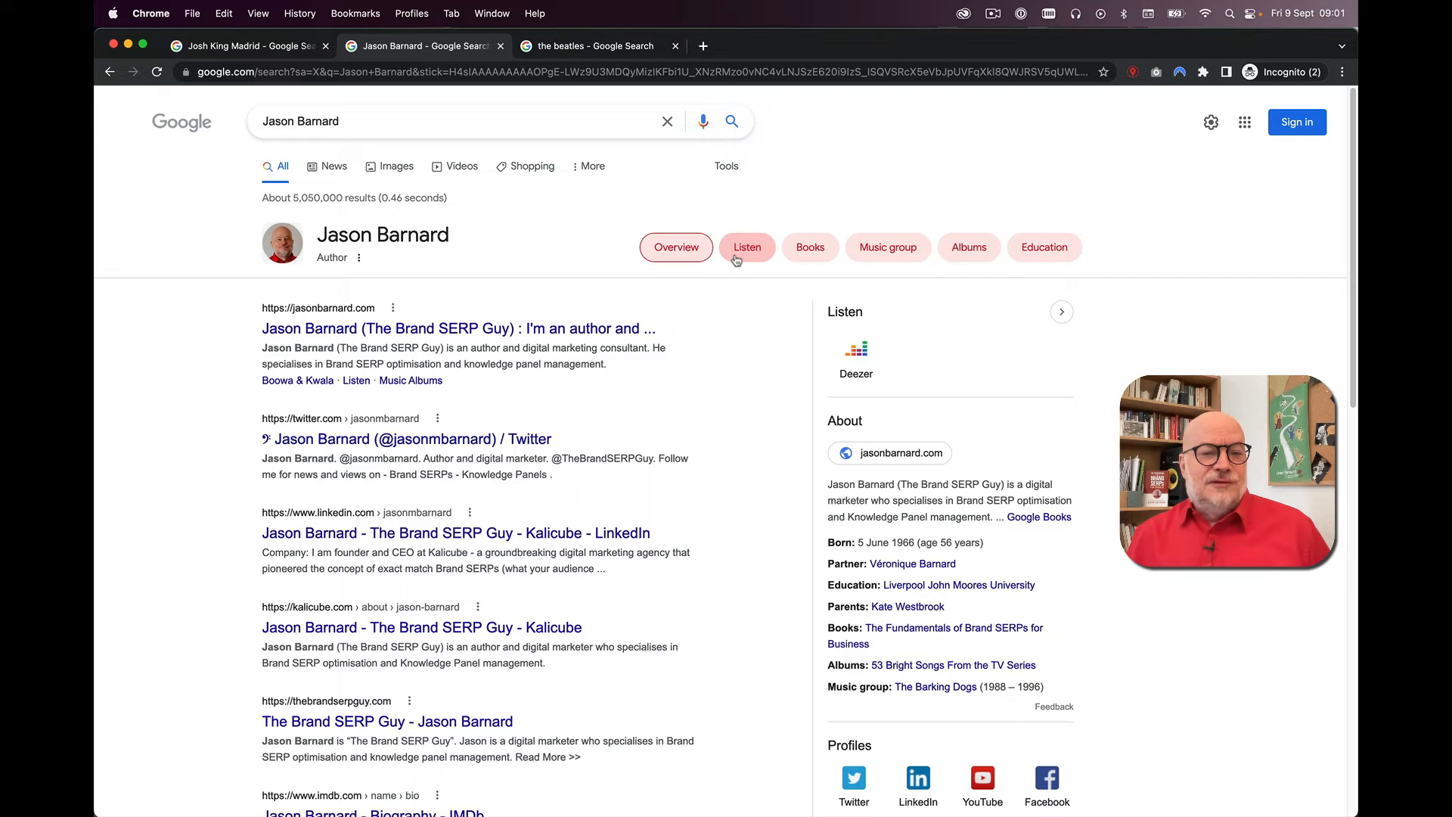
pyautogui.moveTo(631, 314)
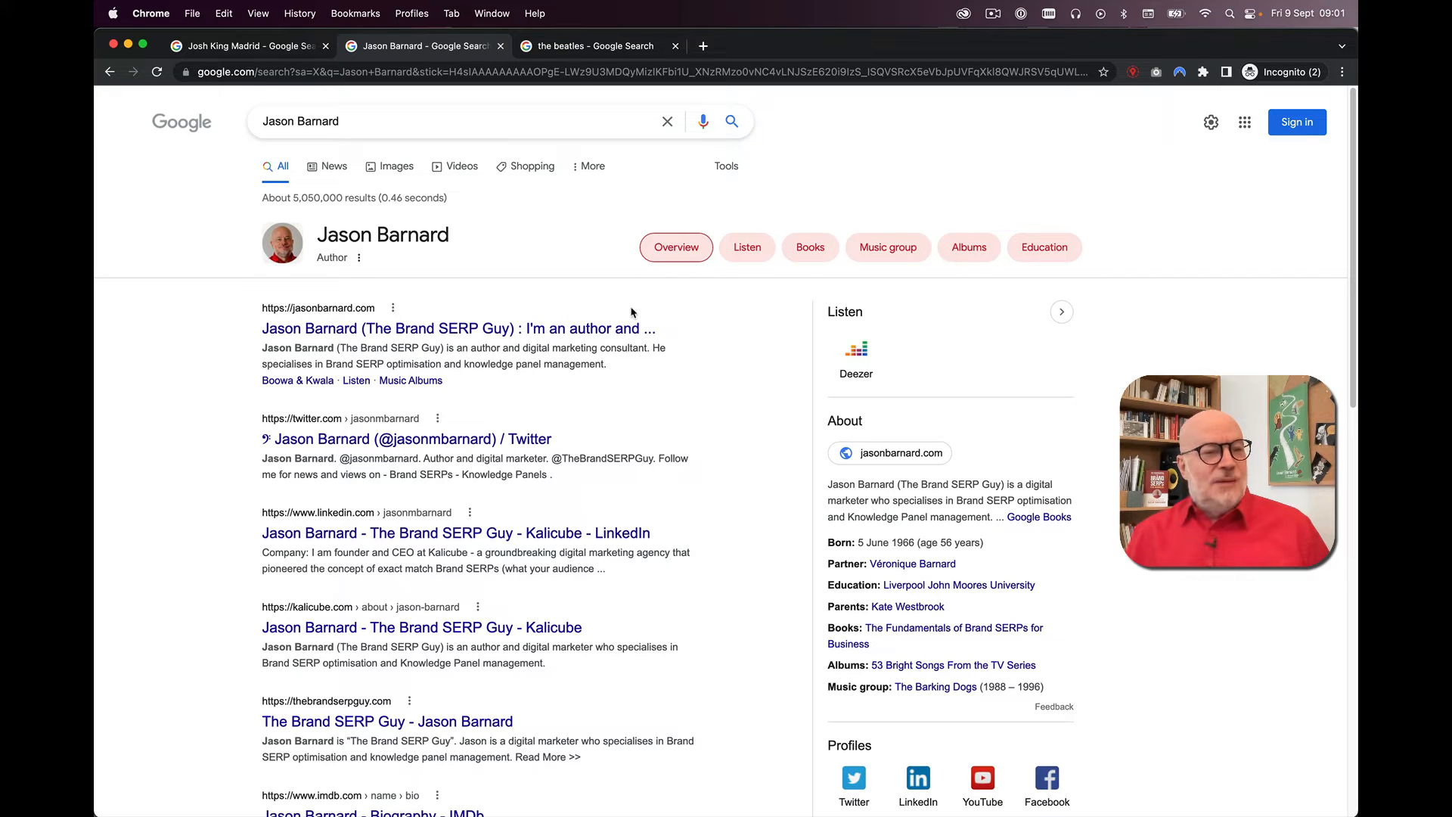
pyautogui.scroll(-3)
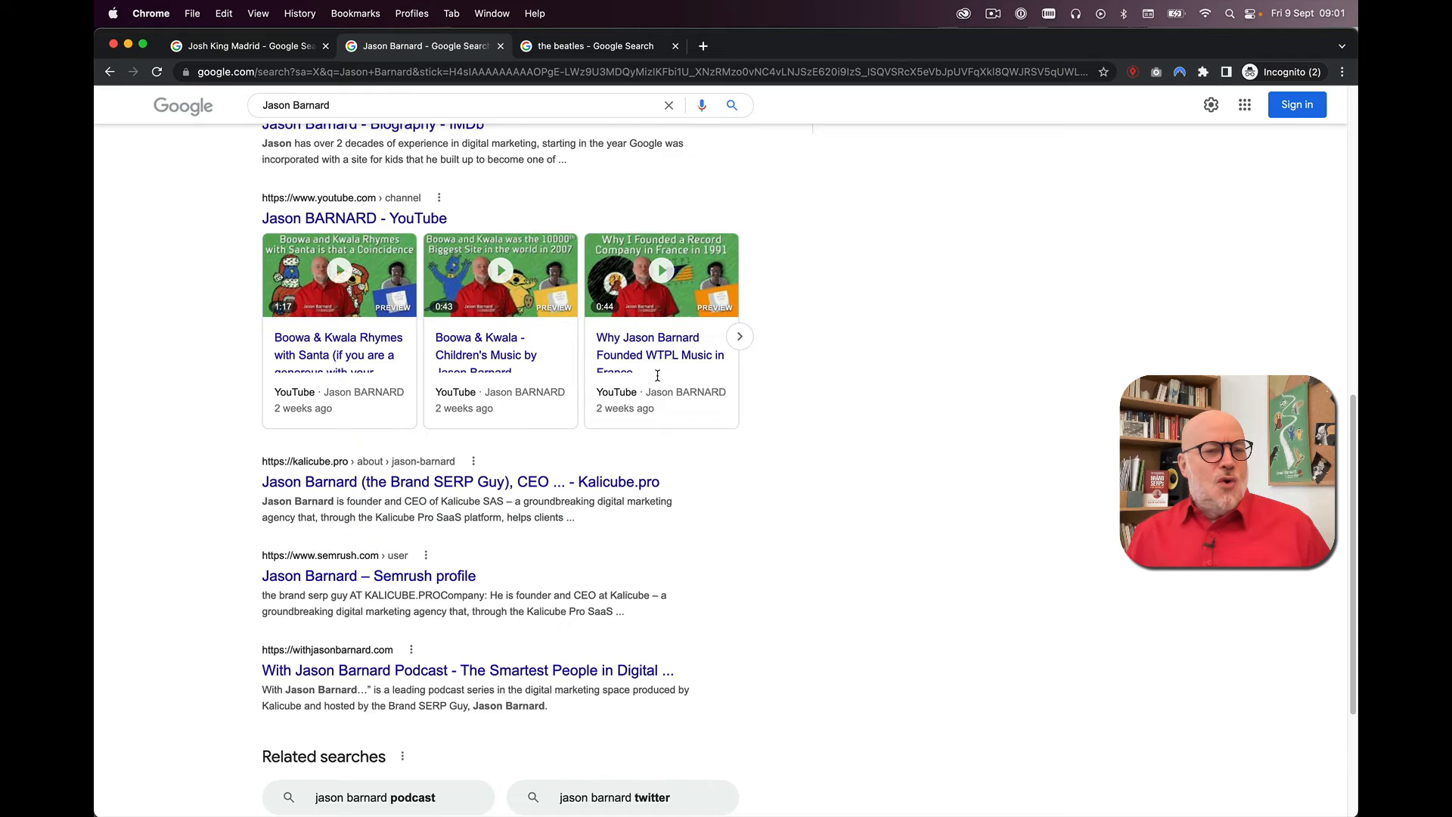
pyautogui.scroll(3)
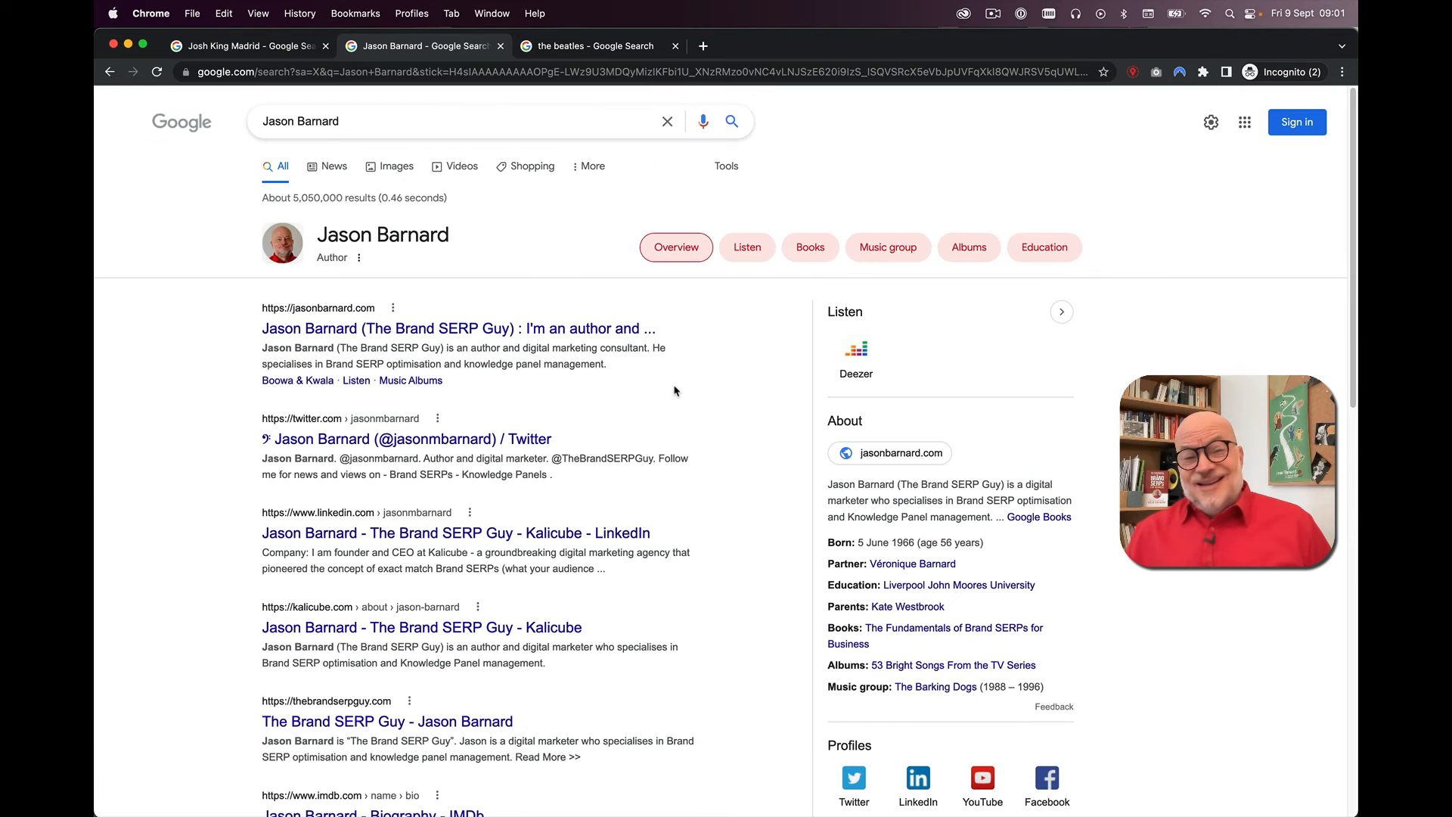
pyautogui.moveTo(686, 396)
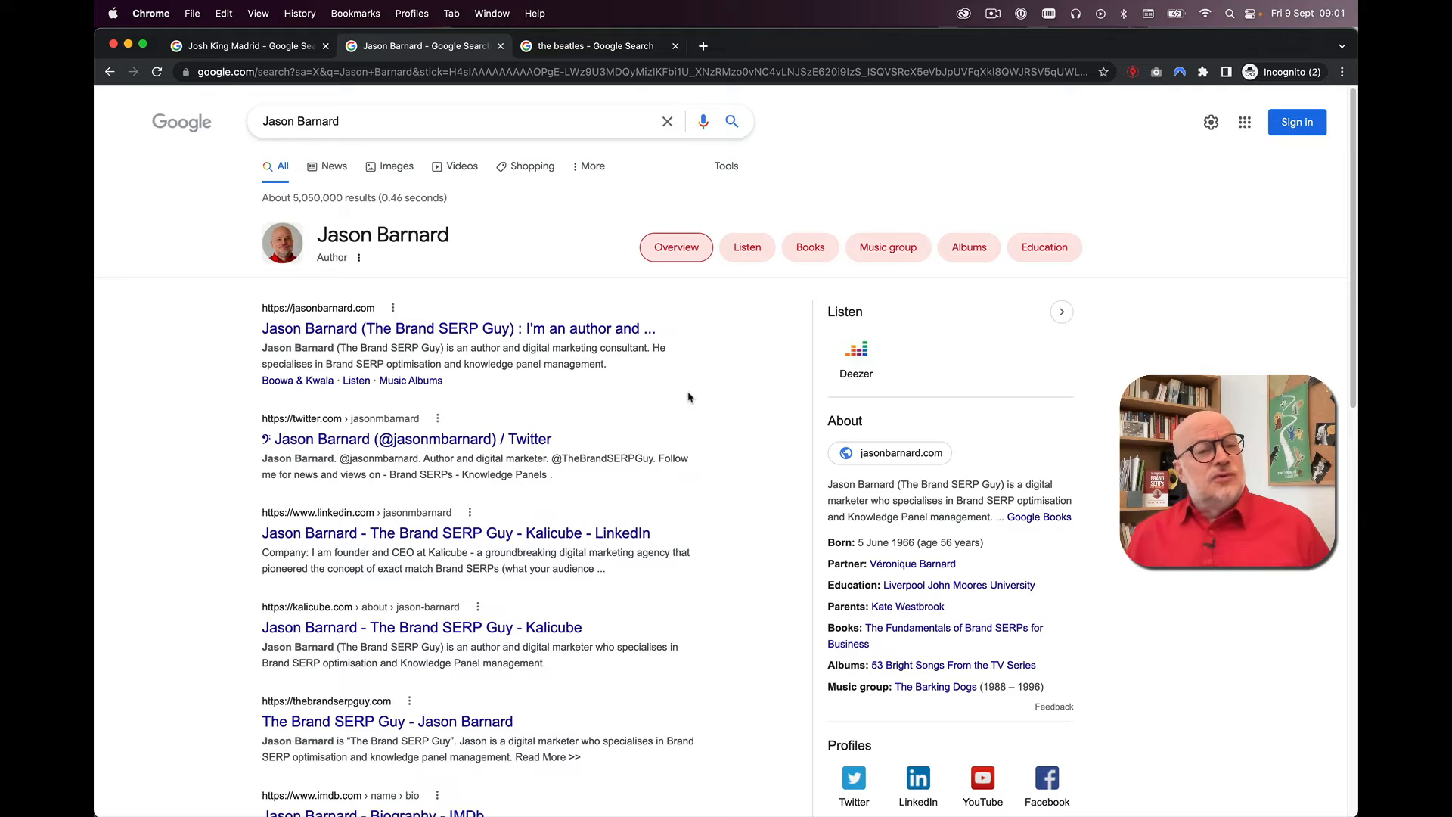
pyautogui.moveTo(1006, 285)
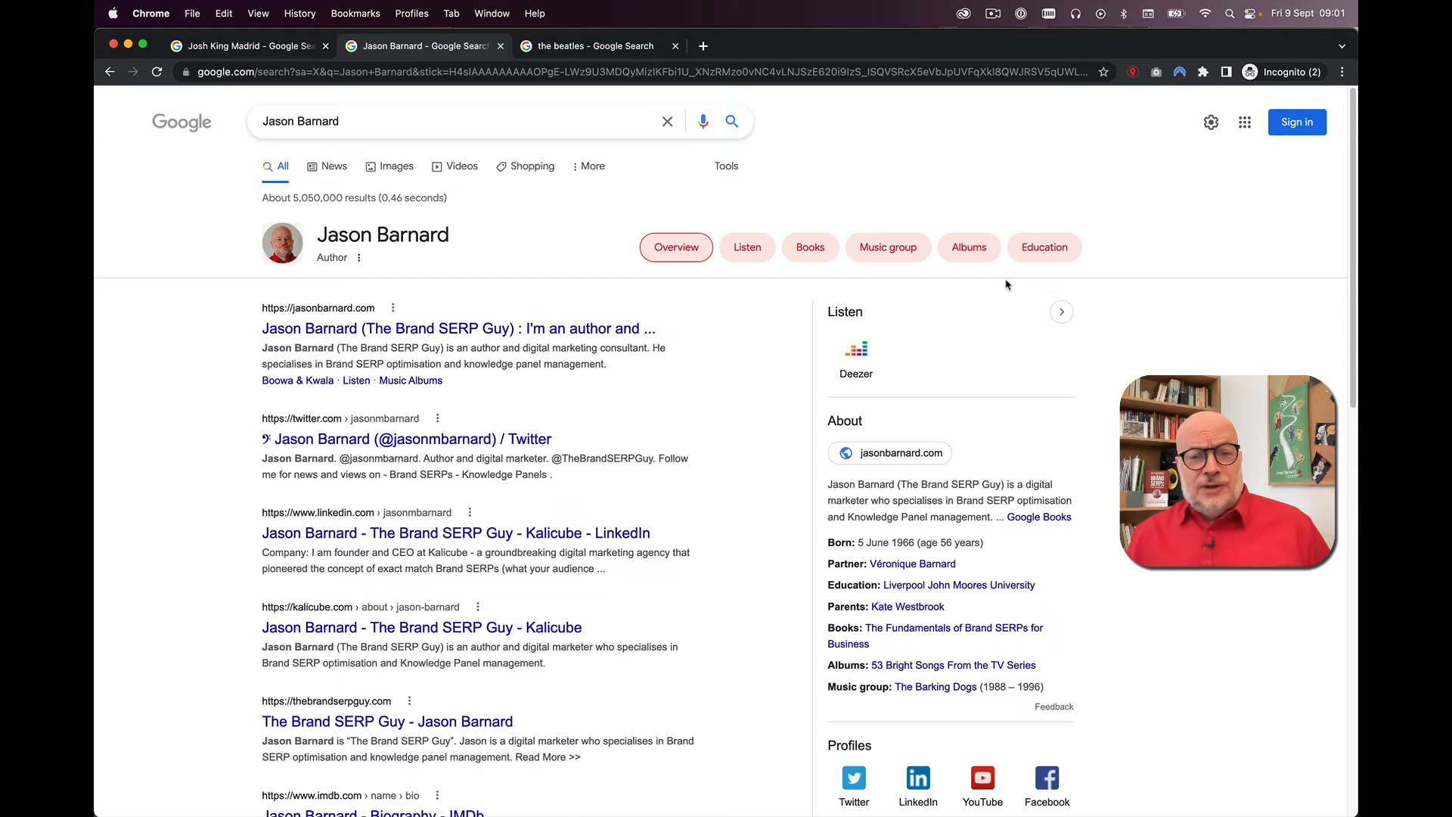
pyautogui.moveTo(1143, 319)
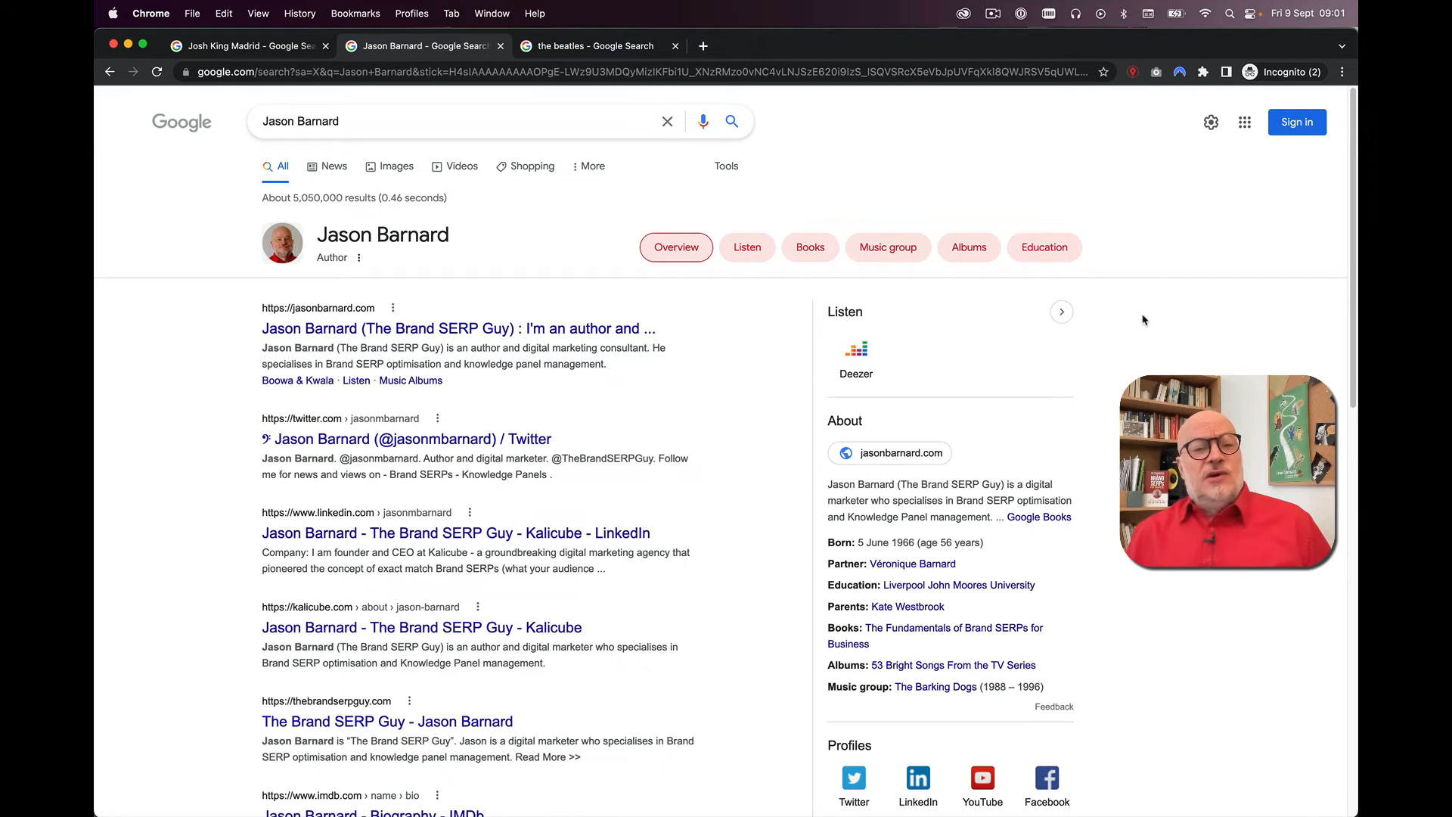
pyautogui.moveTo(891, 276)
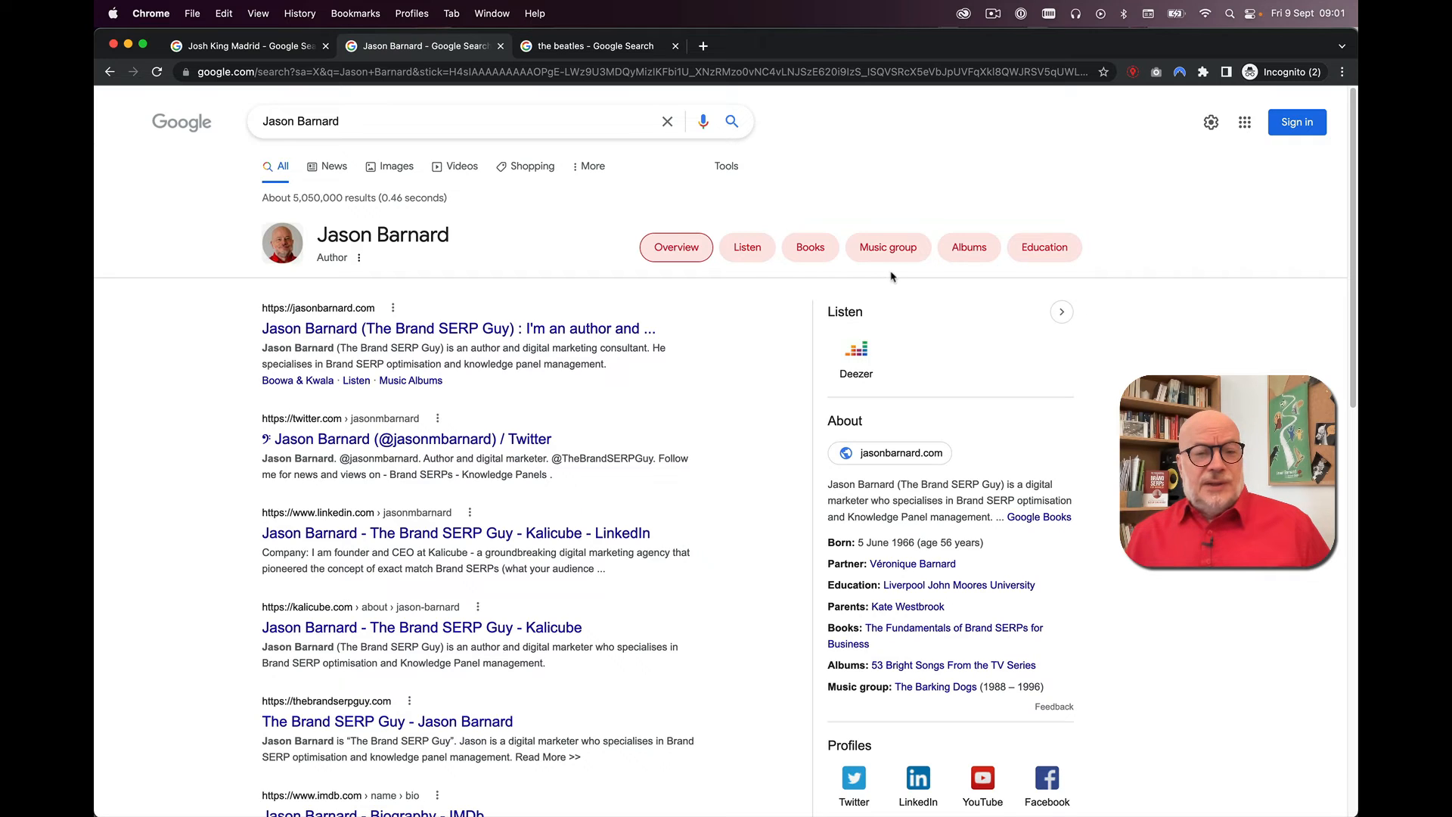
pyautogui.moveTo(578, 318)
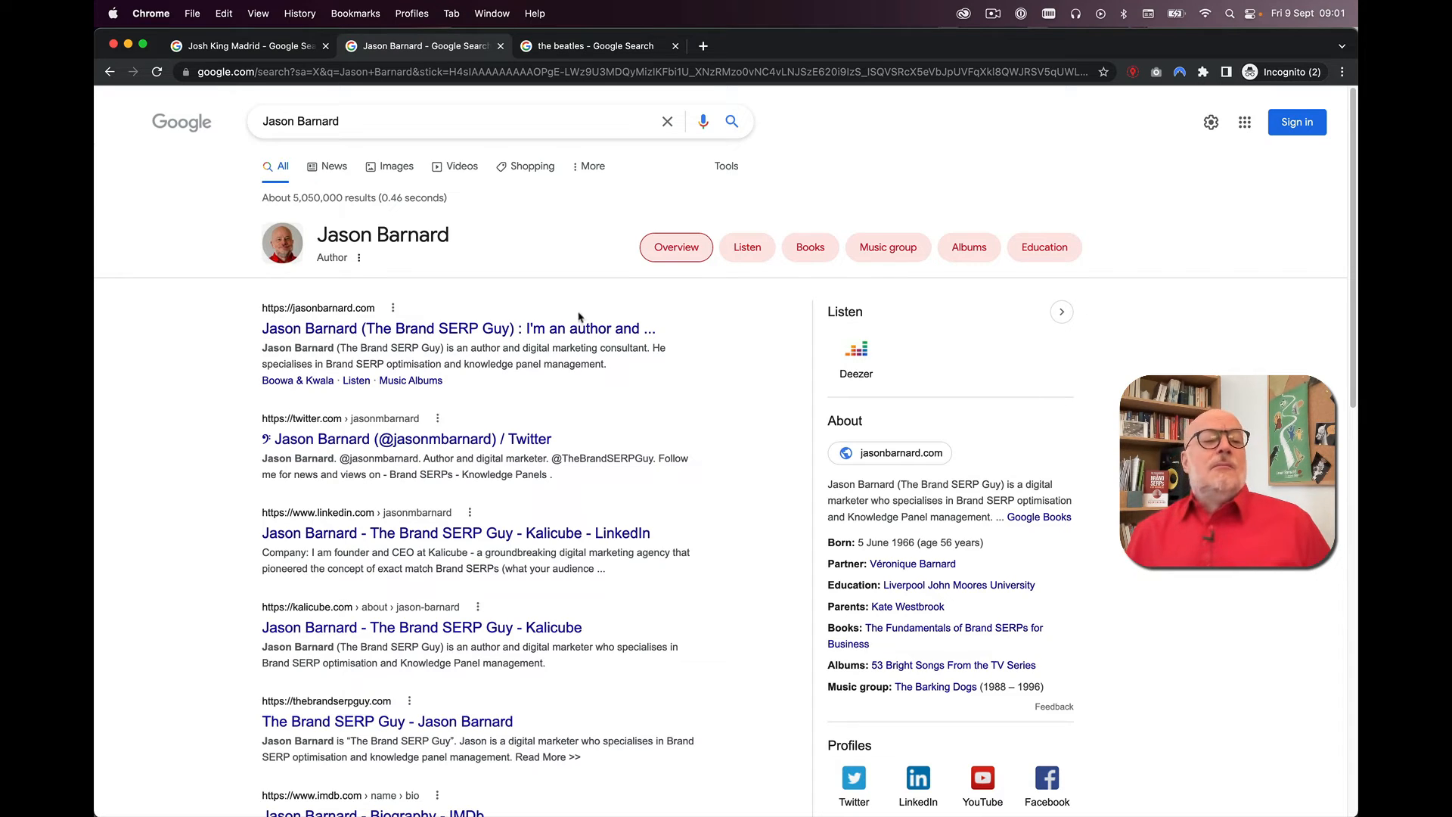